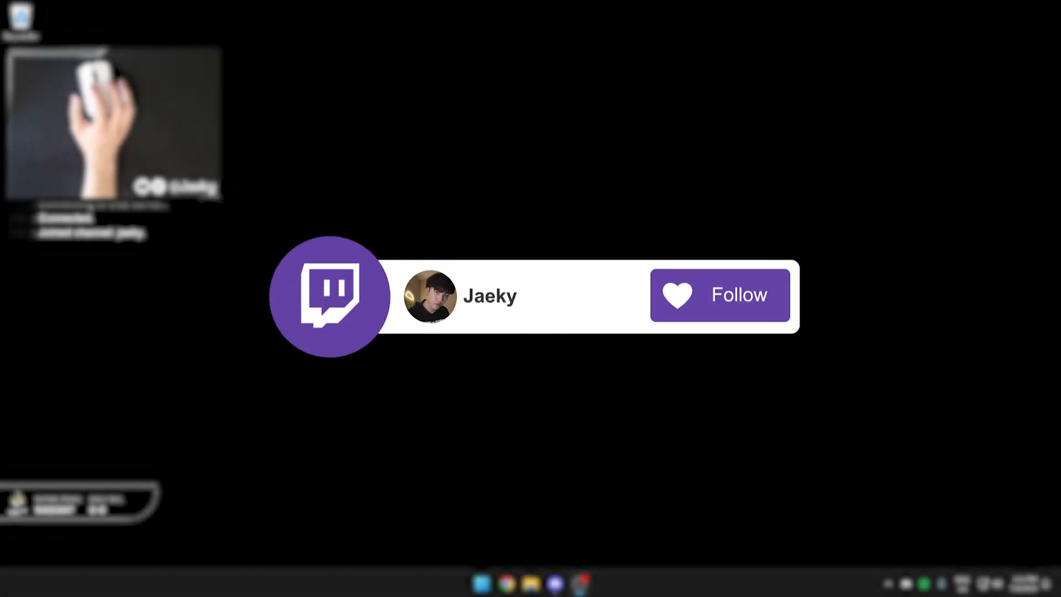
Open Chrome from the taskbar on razer.com's New Razer Synapse page.
left_click(719, 295)
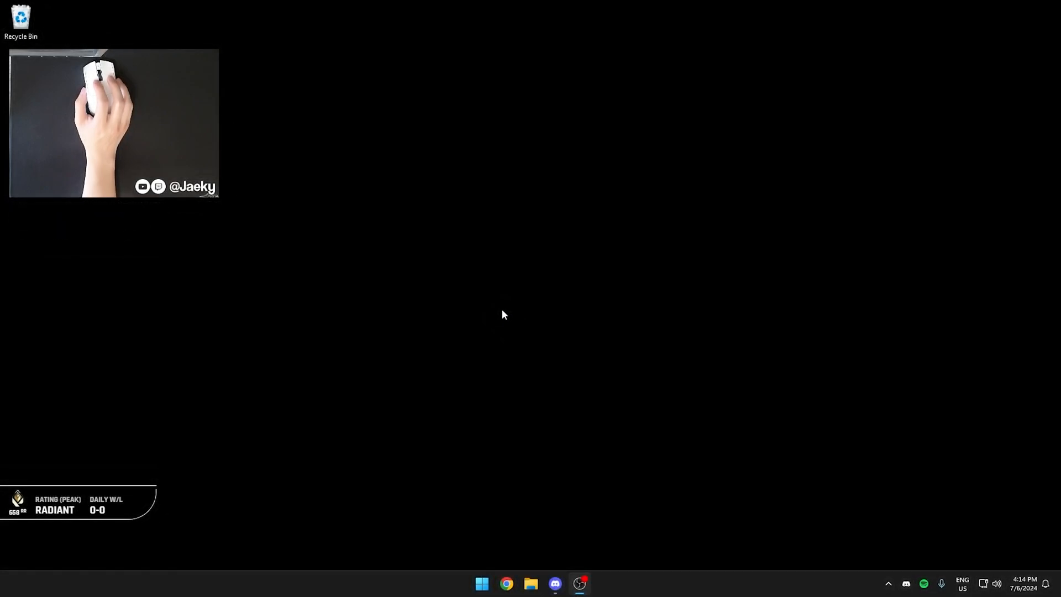
left_click(506, 583)
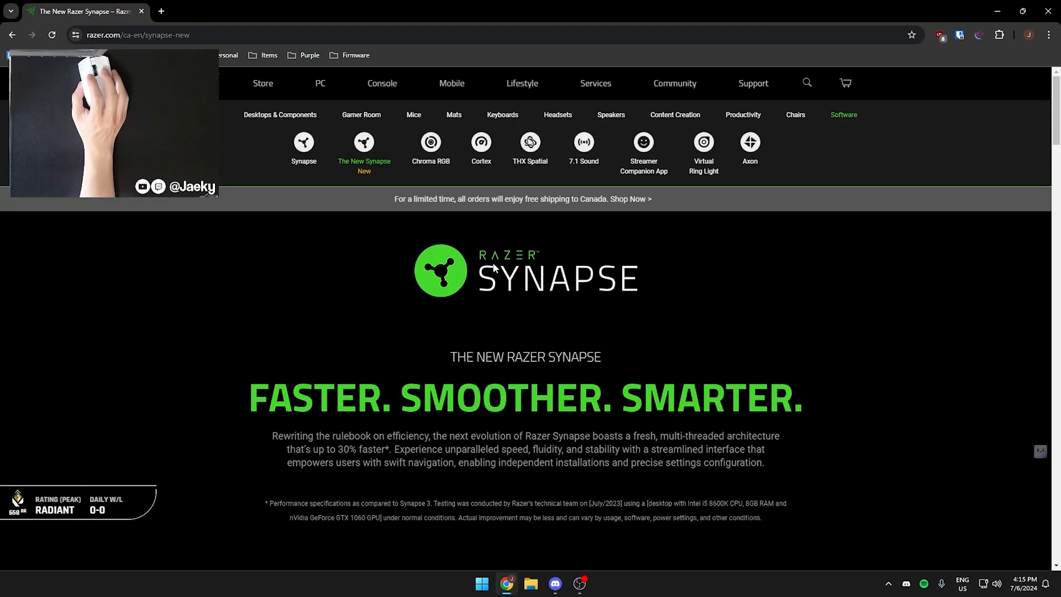
Scroll the Synapse Beta dashboard listing the Viper V3 Pro White Edition at 95% battery.
scroll("down", 3)
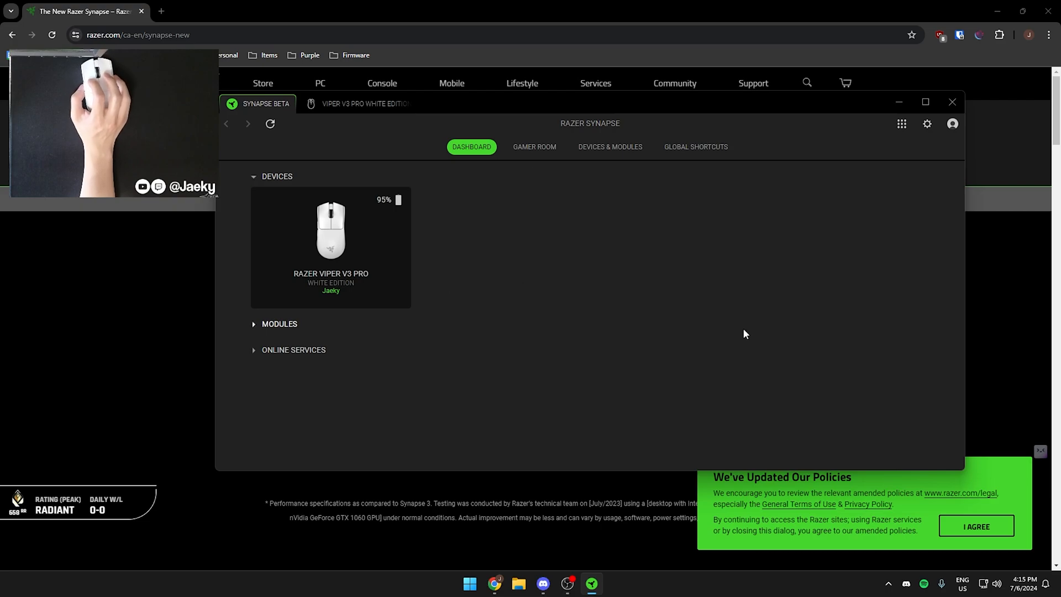
mouse_move(396, 281)
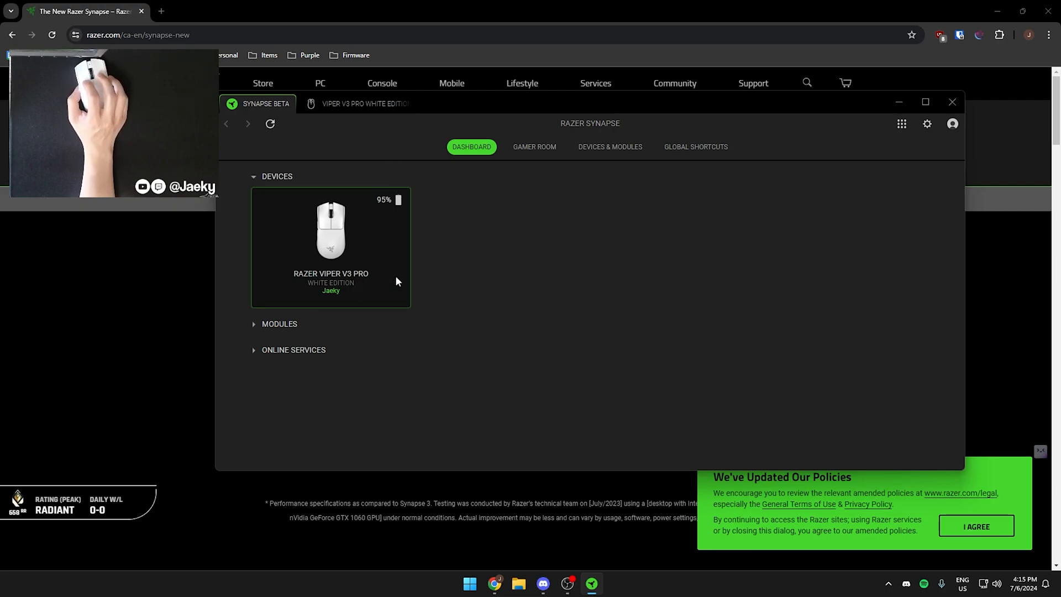
mouse_move(427, 224)
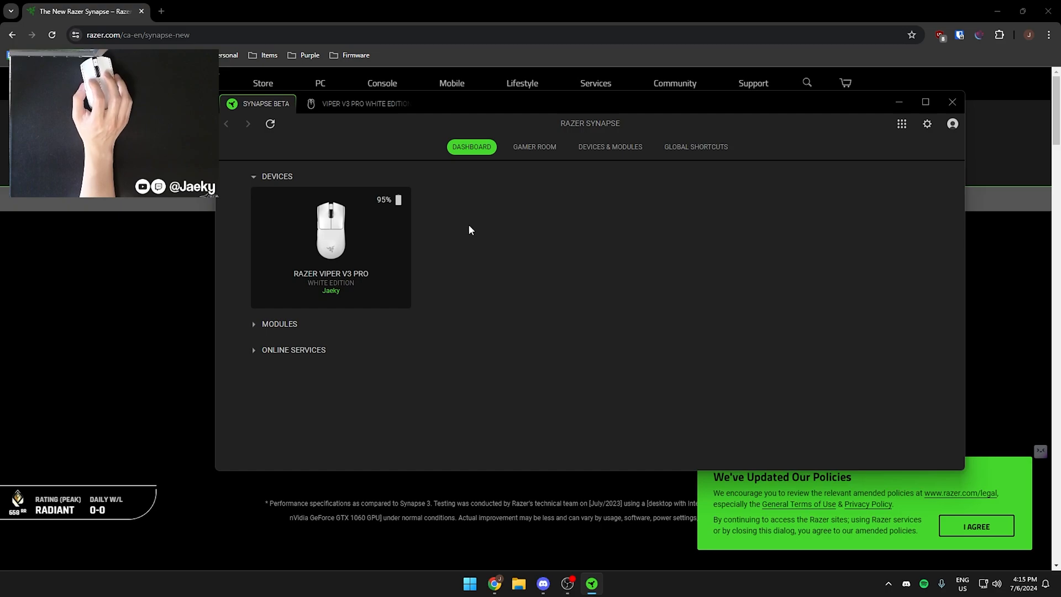
mouse_move(483, 221)
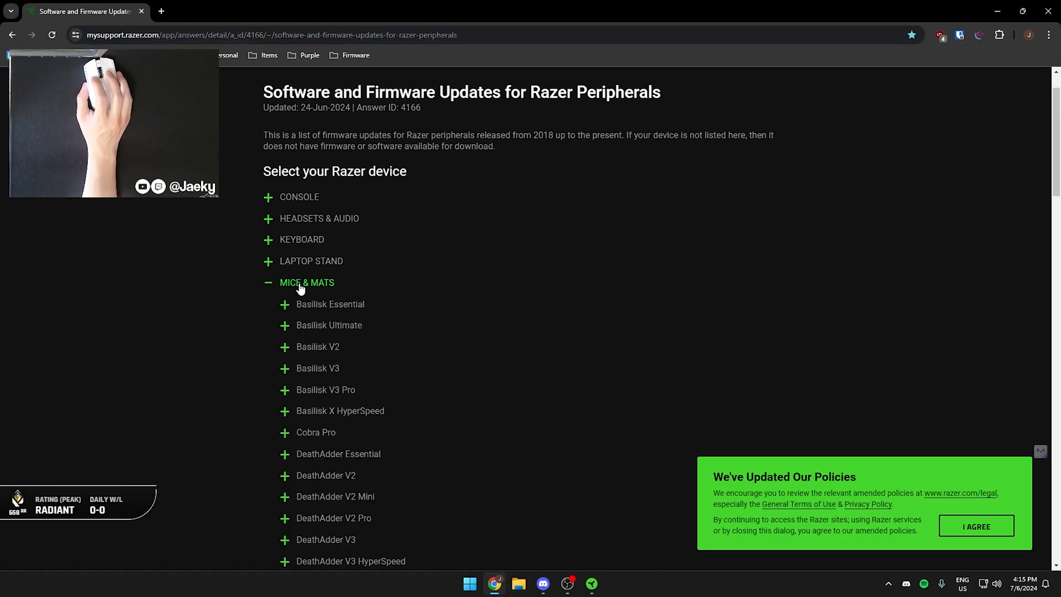
Download the Viper V3 Pro firmware updater from the Mice & Mats support section.
scroll("down", 3)
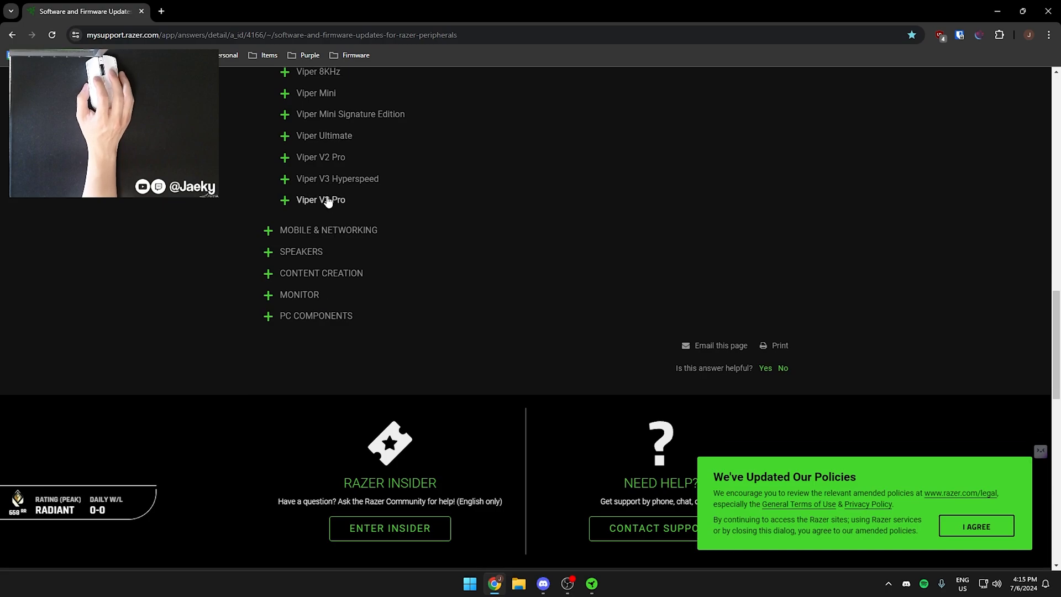
left_click(321, 199)
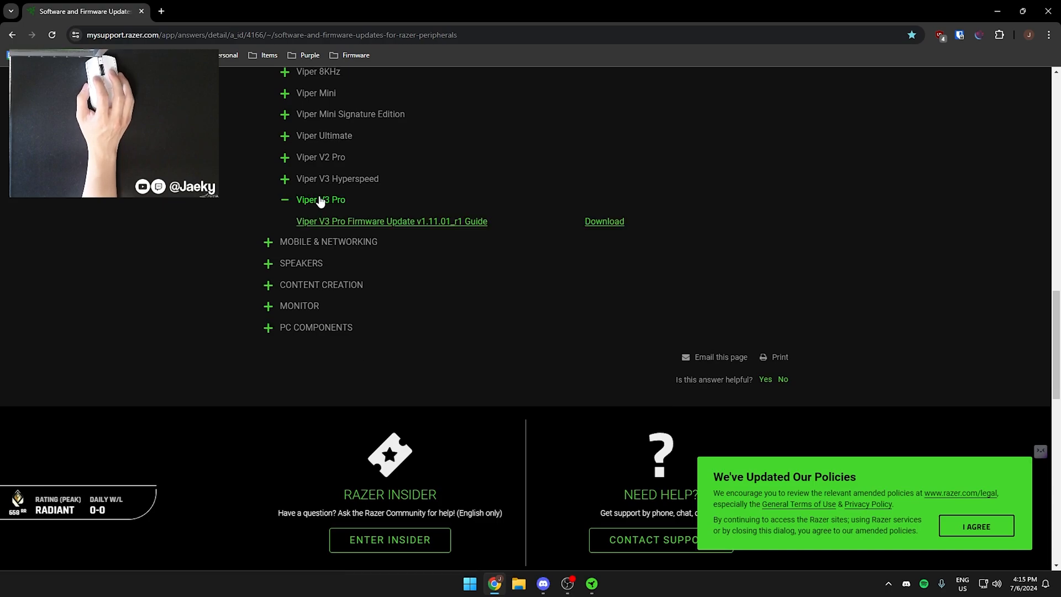
mouse_move(603, 221)
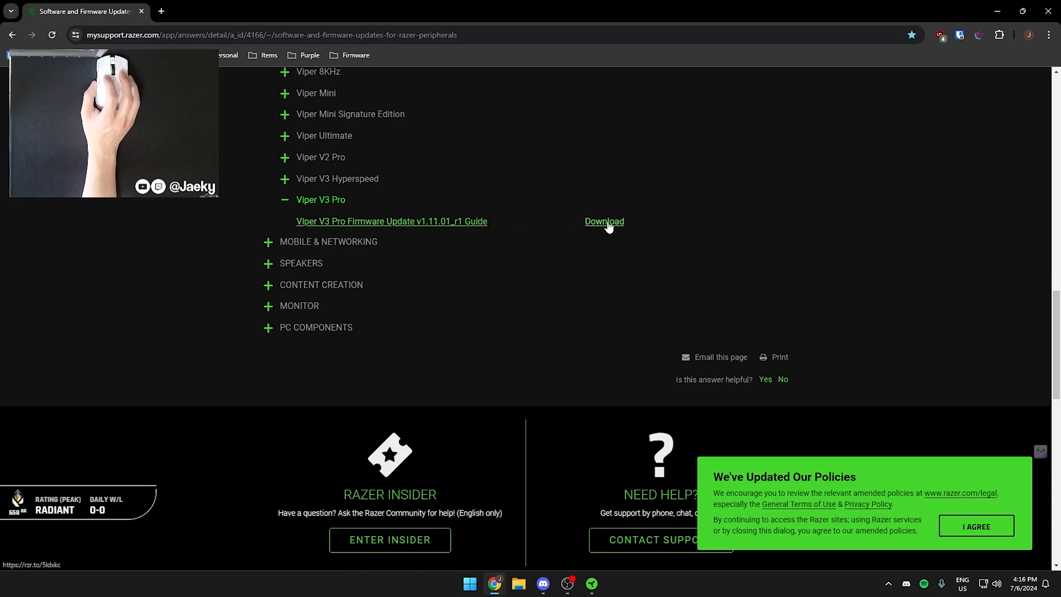
mouse_move(614, 229)
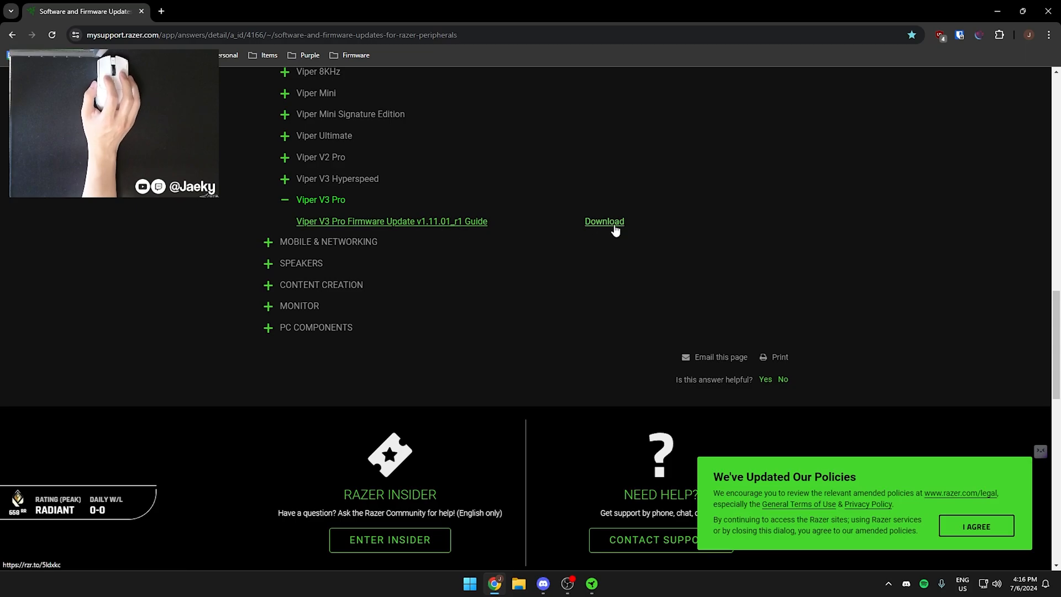
mouse_move(392, 229)
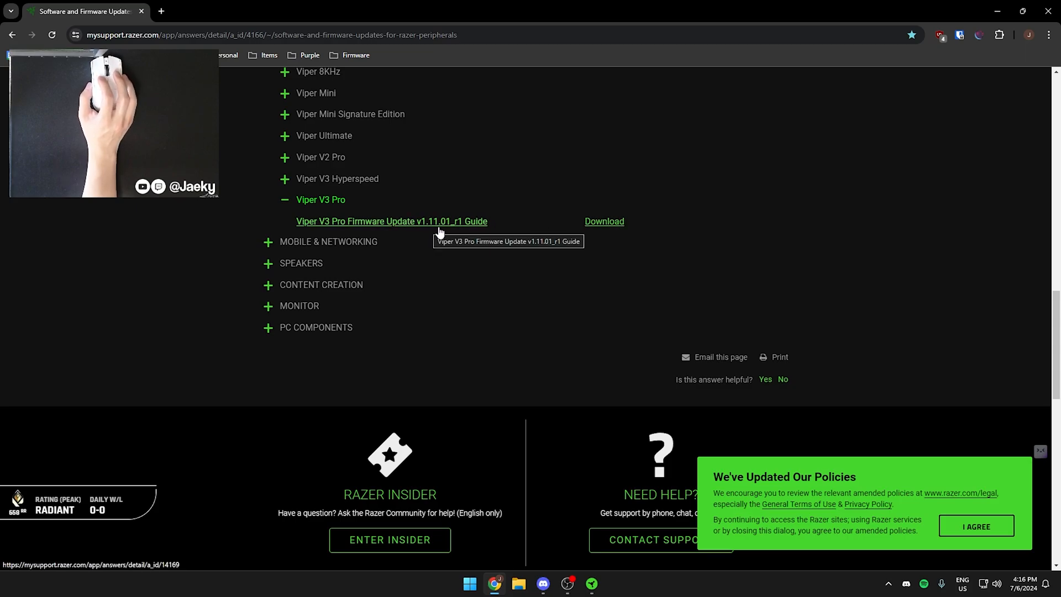
mouse_move(602, 224)
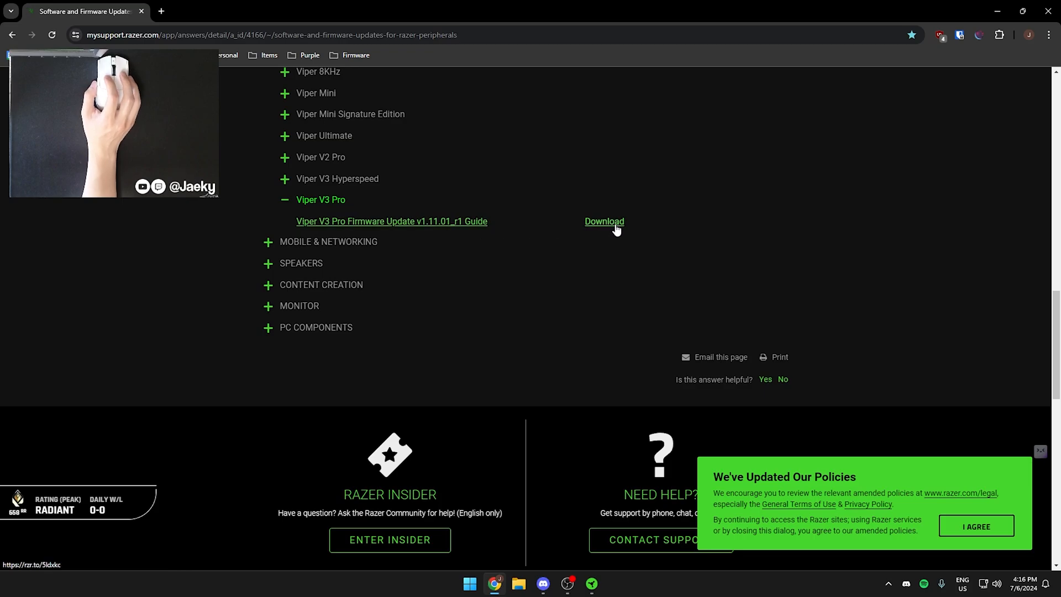
left_click(603, 221)
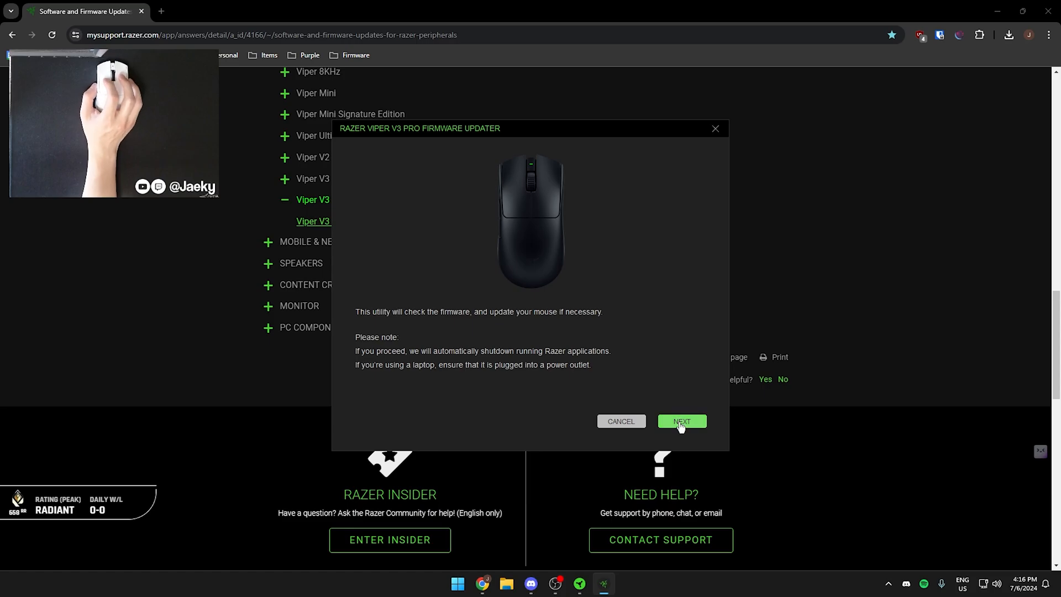
Check mouse and HyperPolling dongle firmware; version 1.11.01 needs no update.
left_click(682, 421)
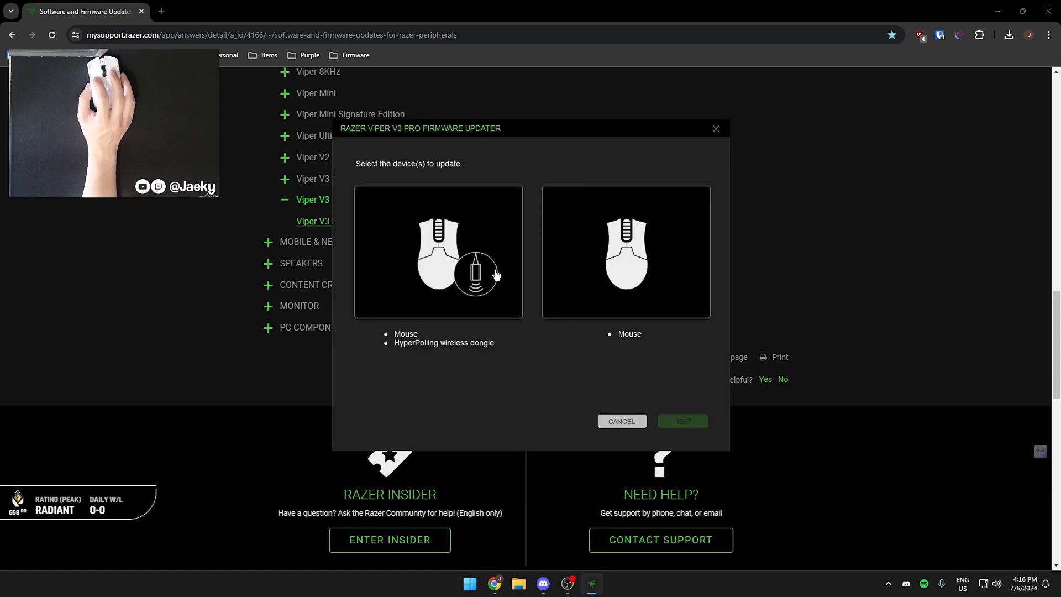
left_click(438, 252)
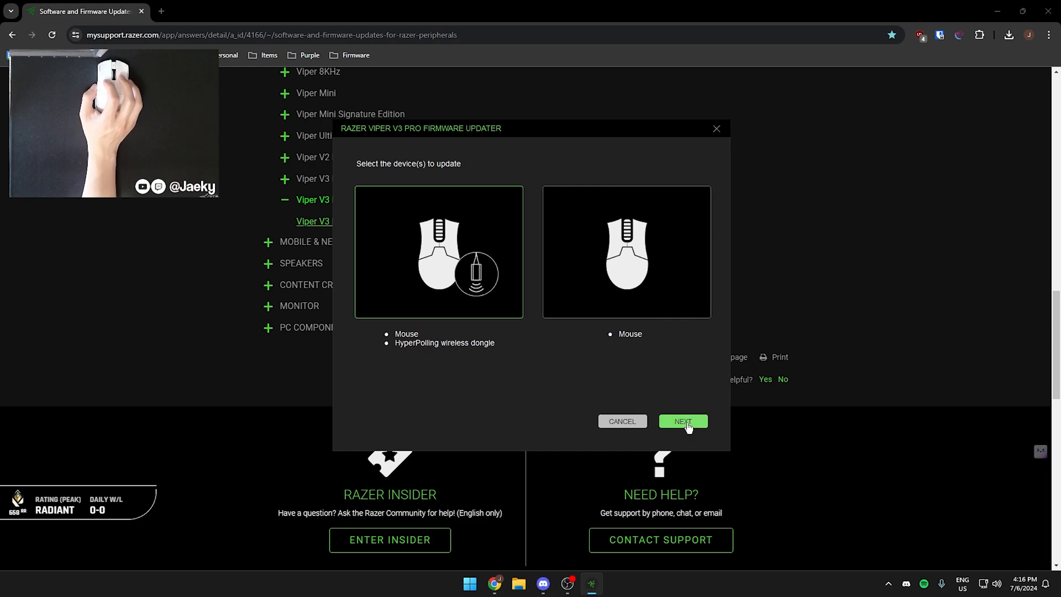
left_click(682, 421)
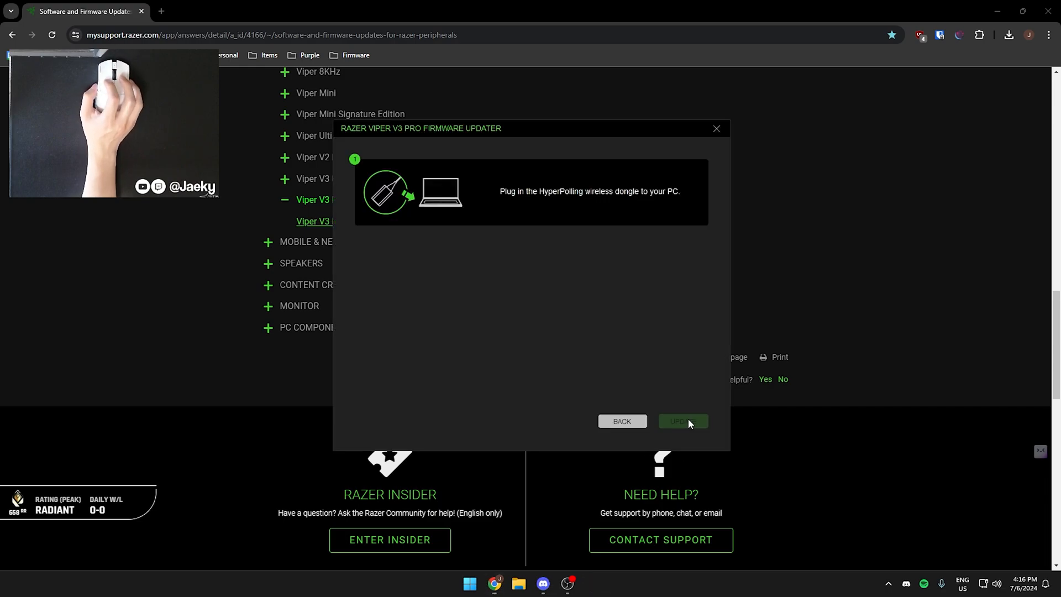
left_click(682, 421)
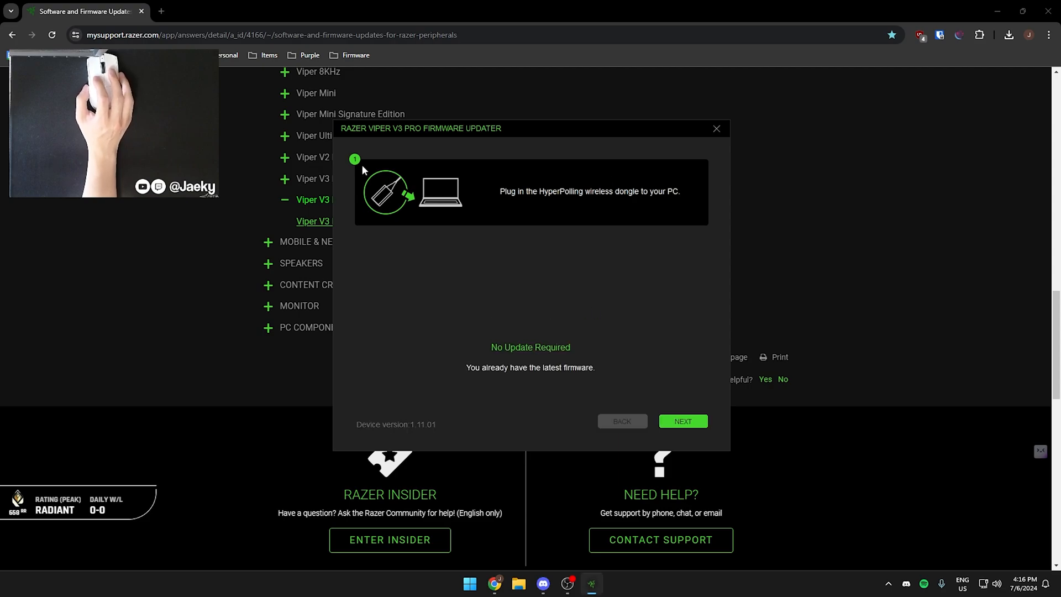
mouse_move(482, 313)
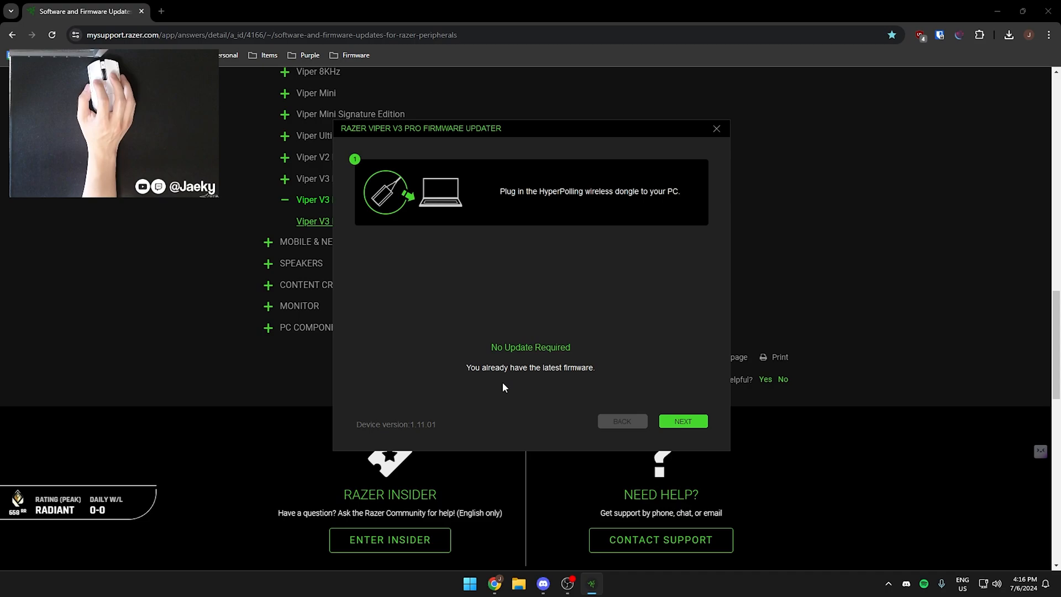
mouse_move(564, 350)
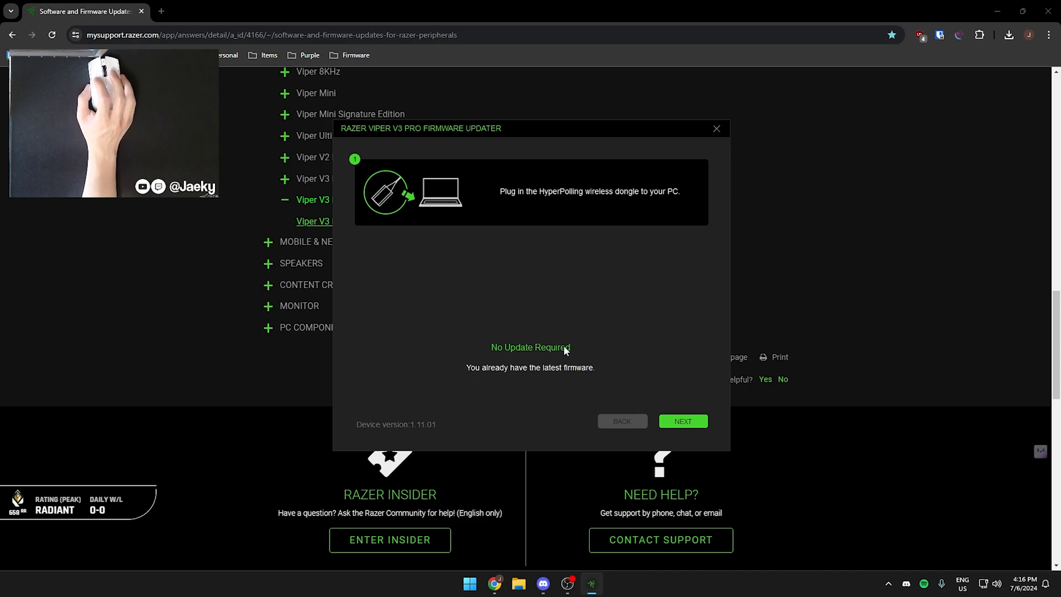
mouse_move(385, 161)
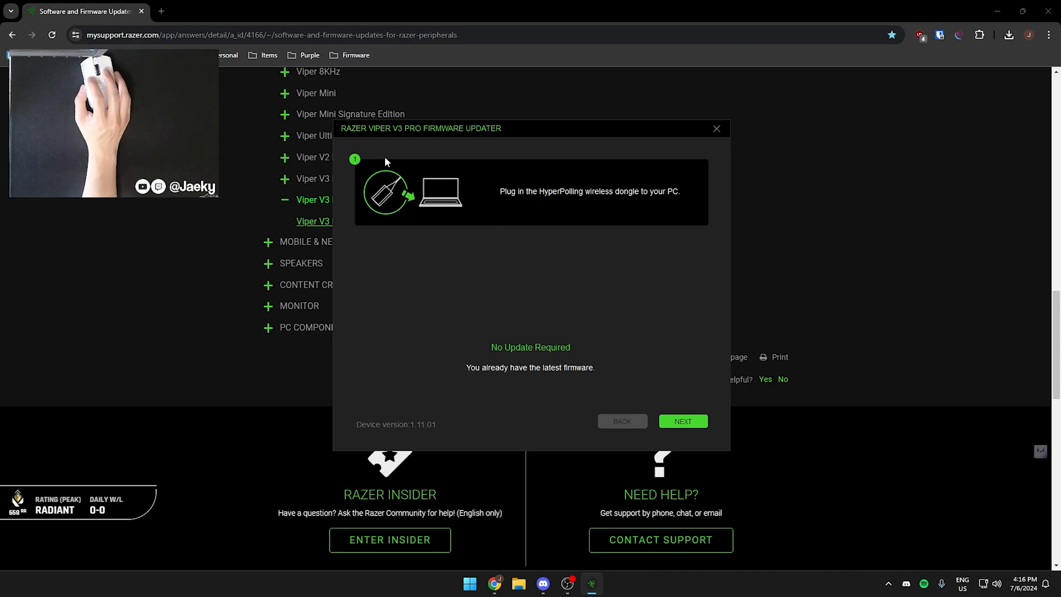
mouse_move(692, 400)
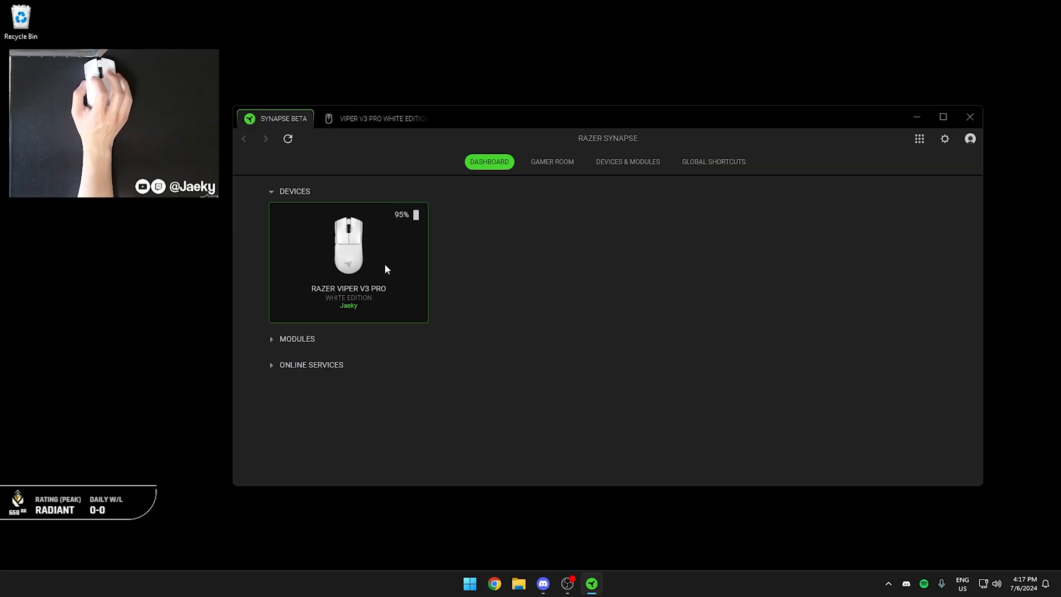
mouse_move(360, 268)
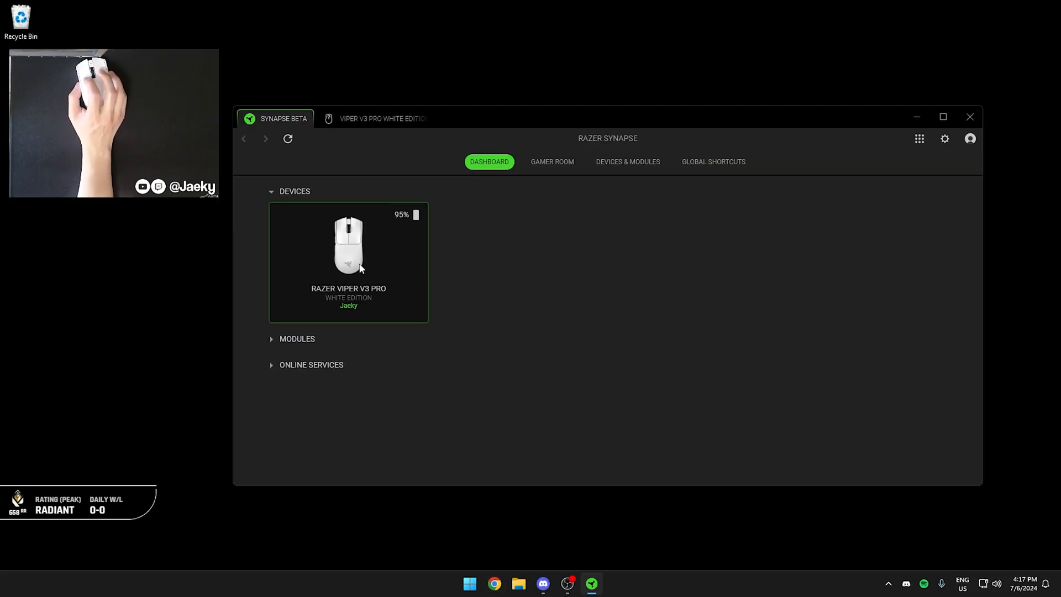
Open the Viper V3 Pro's Performance settings showing 1600 DPI and 2000 Hz polling.
left_click(382, 118)
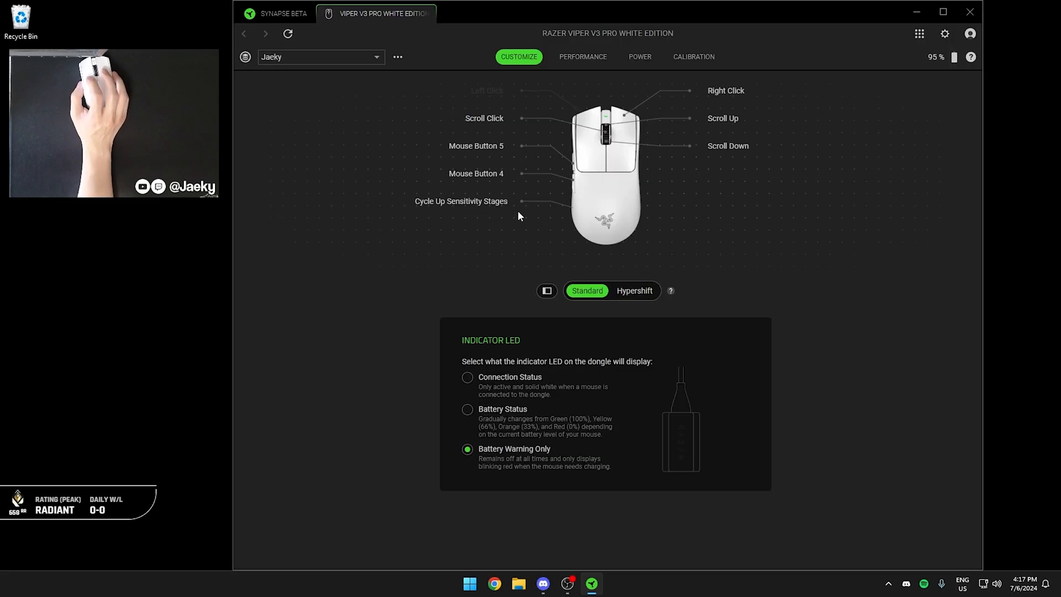
mouse_move(492, 419)
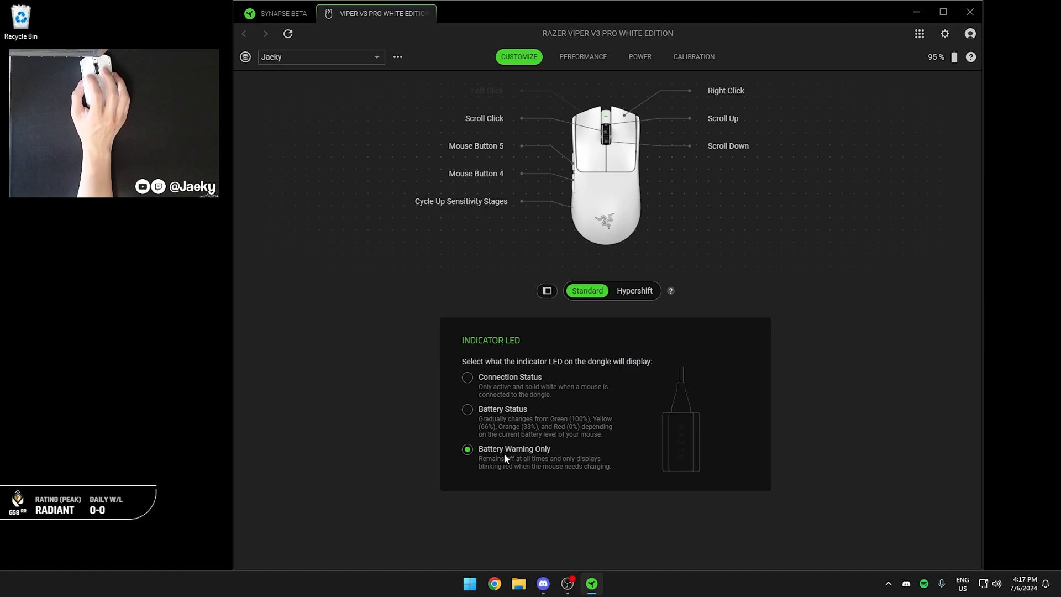
mouse_move(509, 457)
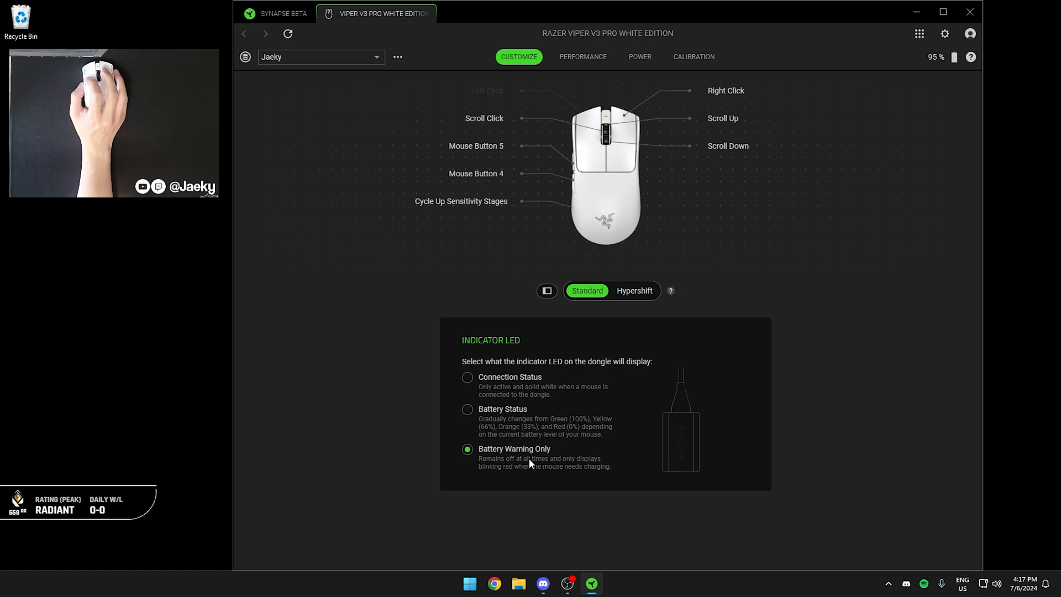
mouse_move(706, 377)
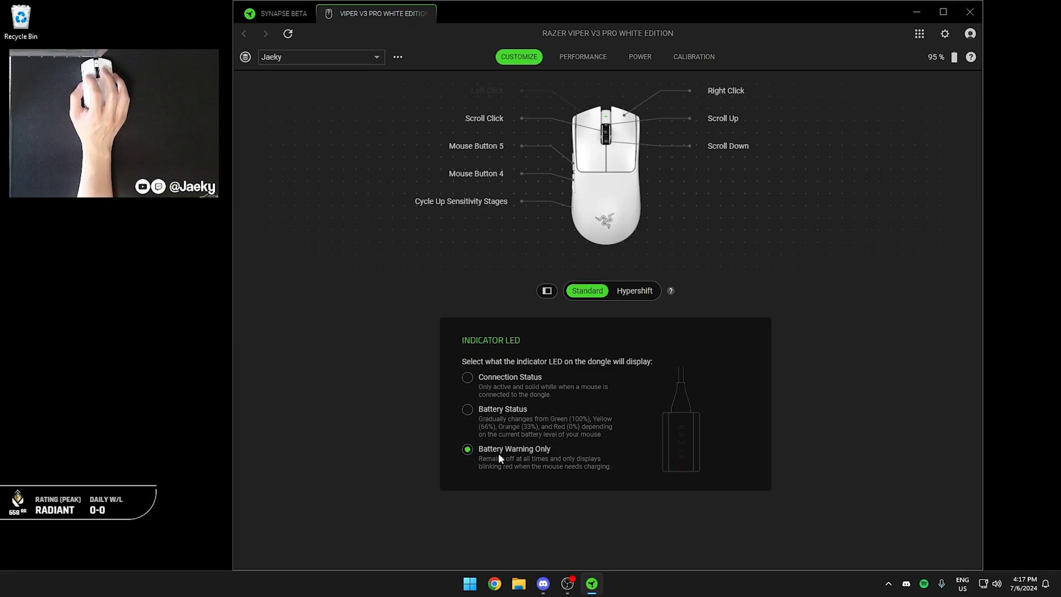
left_click(581, 57)
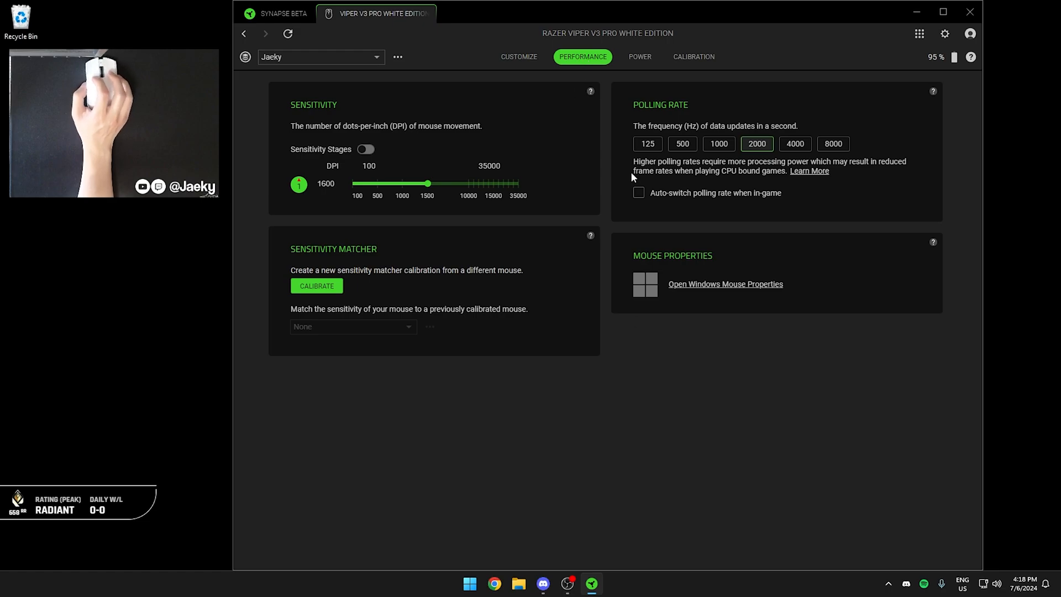
mouse_move(332, 139)
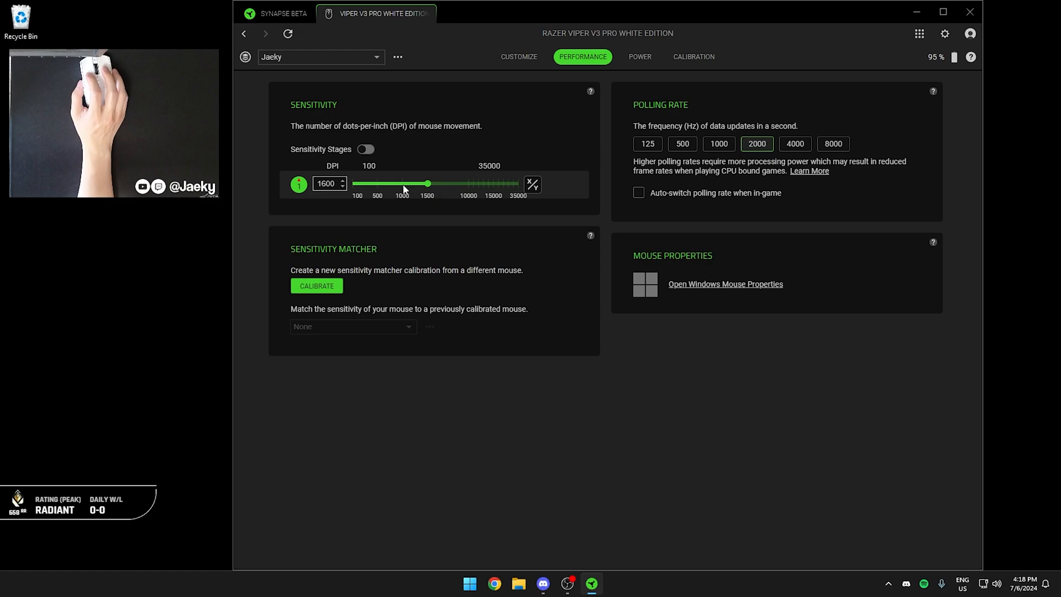
left_click(365, 148)
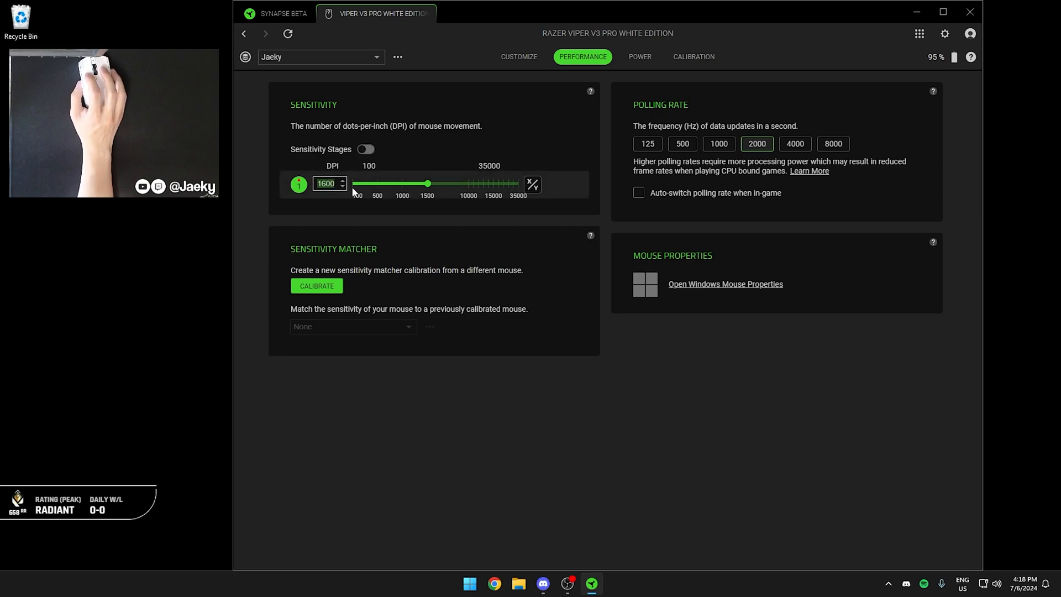
left_click(331, 203)
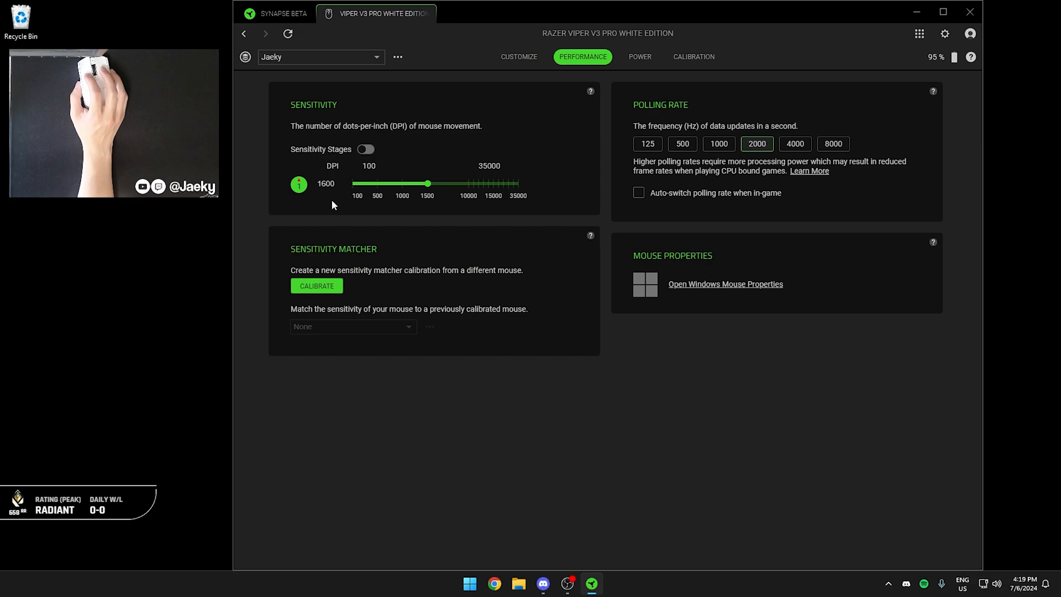
left_click(325, 184)
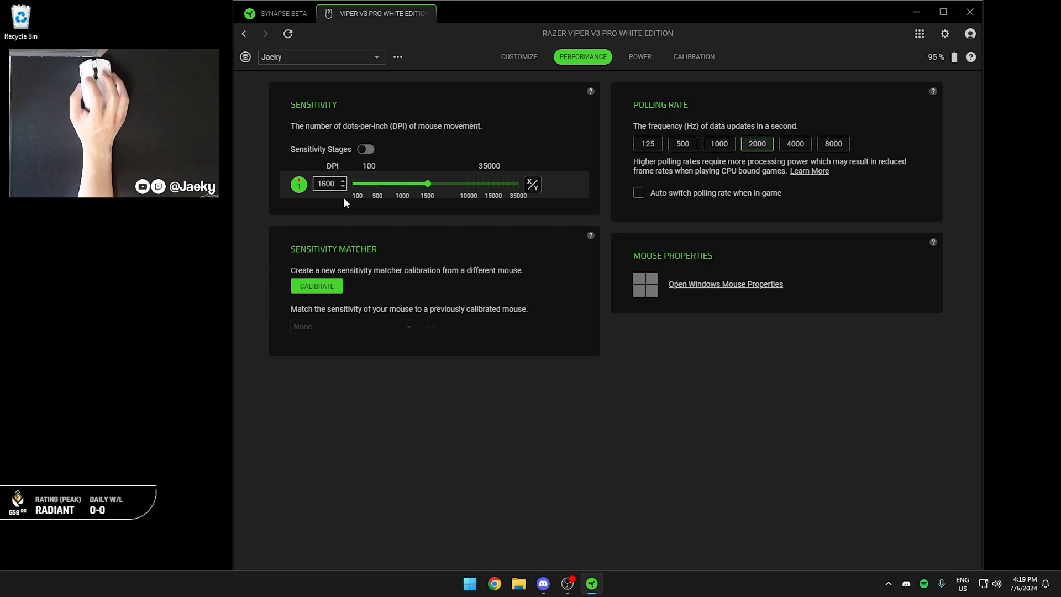
left_click(327, 183)
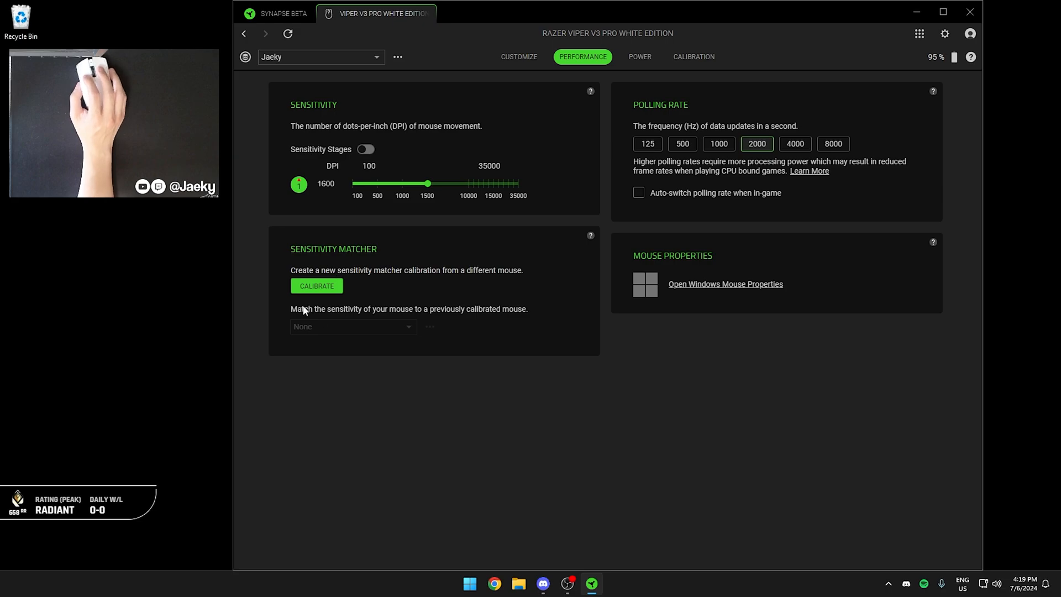
mouse_move(313, 229)
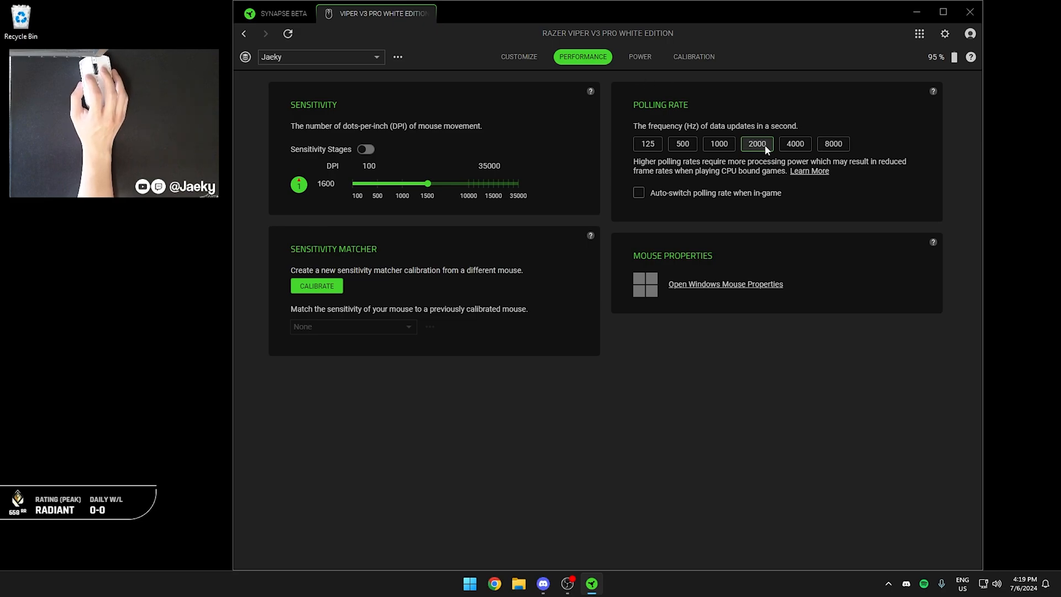
mouse_move(747, 153)
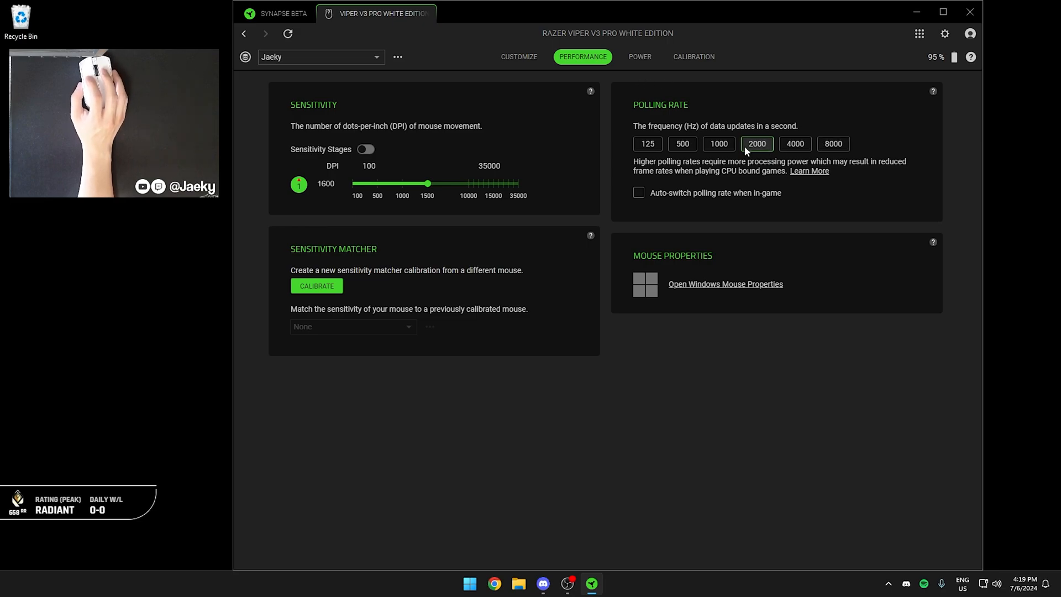
left_click(794, 143)
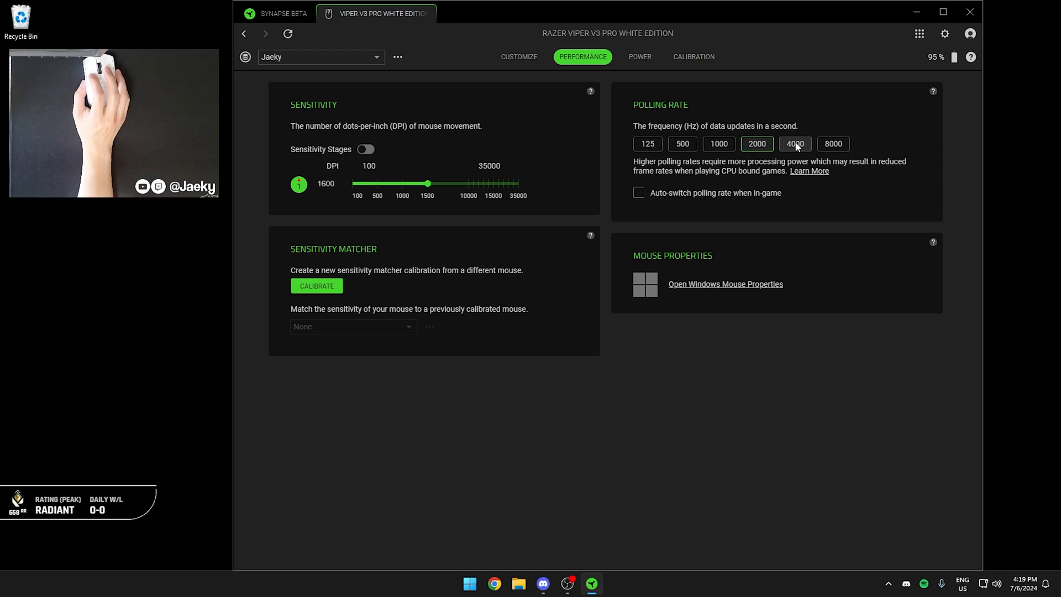
left_click(756, 143)
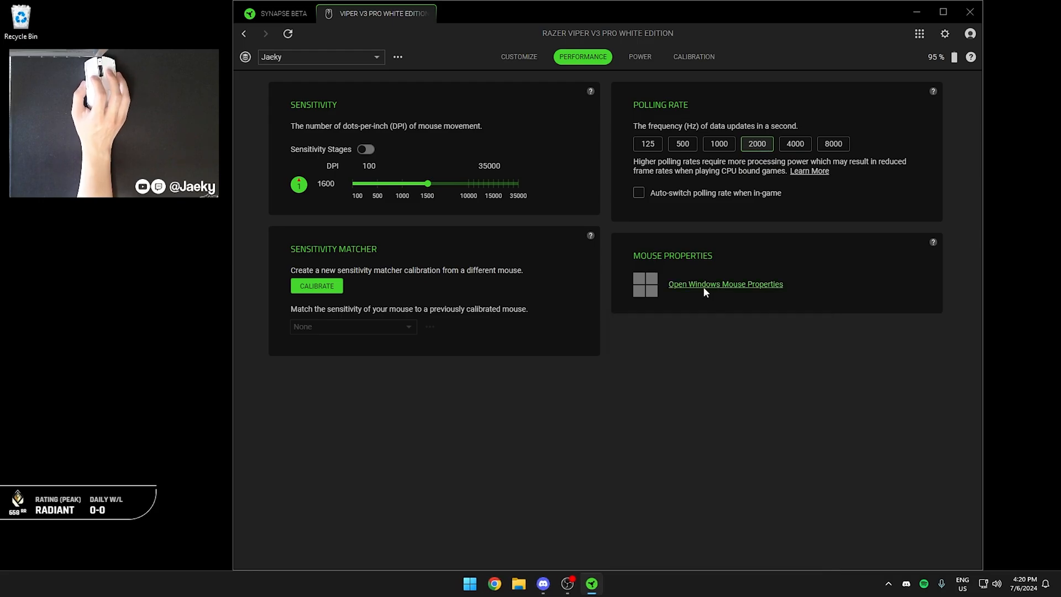
Lower the Windows pointer speed slider left of center in Mouse Properties.
left_click(725, 283)
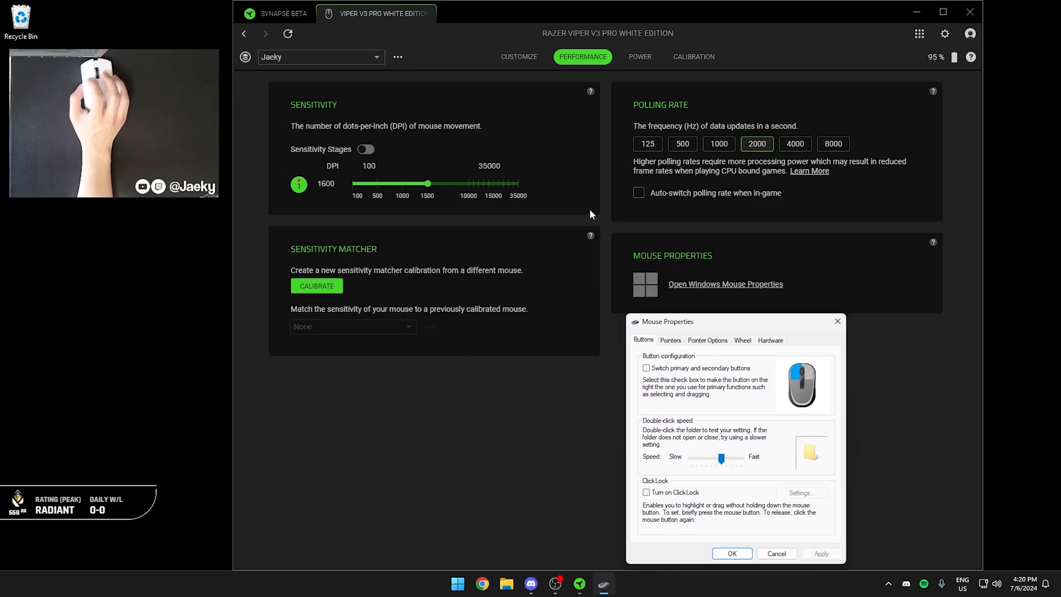
mouse_move(511, 171)
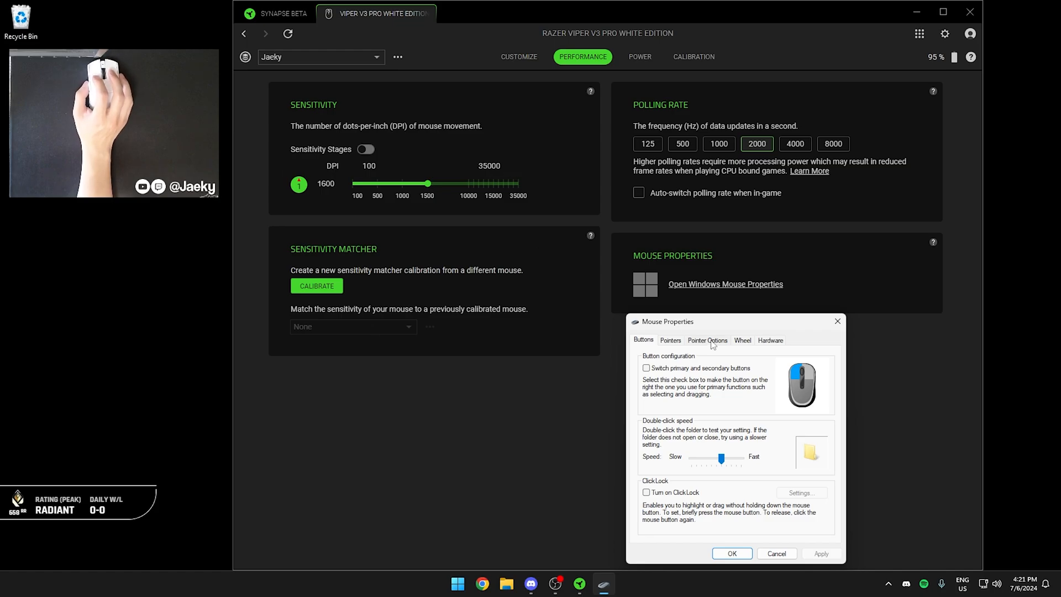
left_click(707, 340)
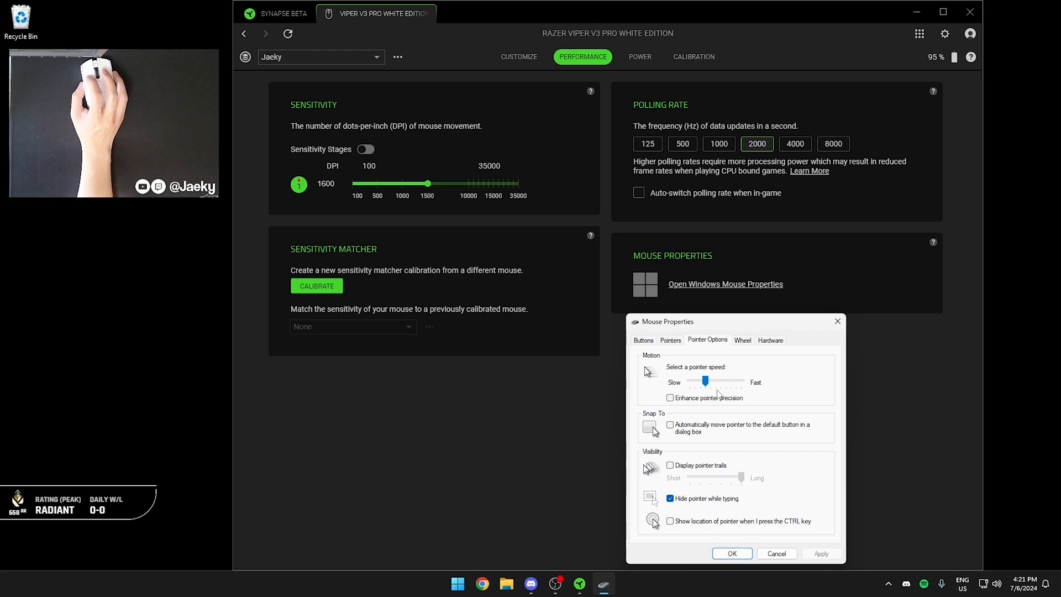
mouse_move(712, 395)
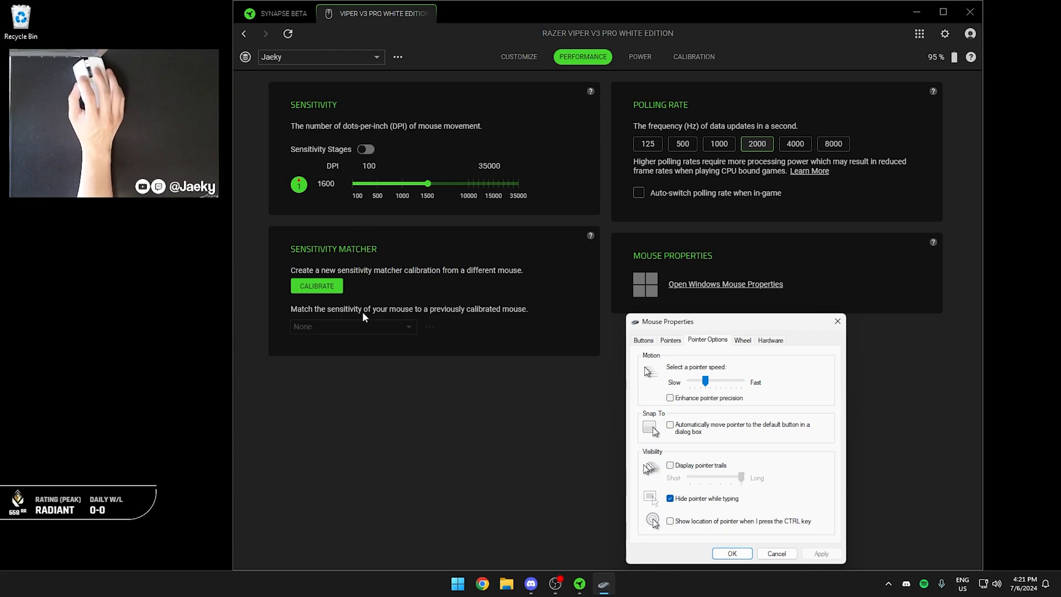
mouse_move(530, 344)
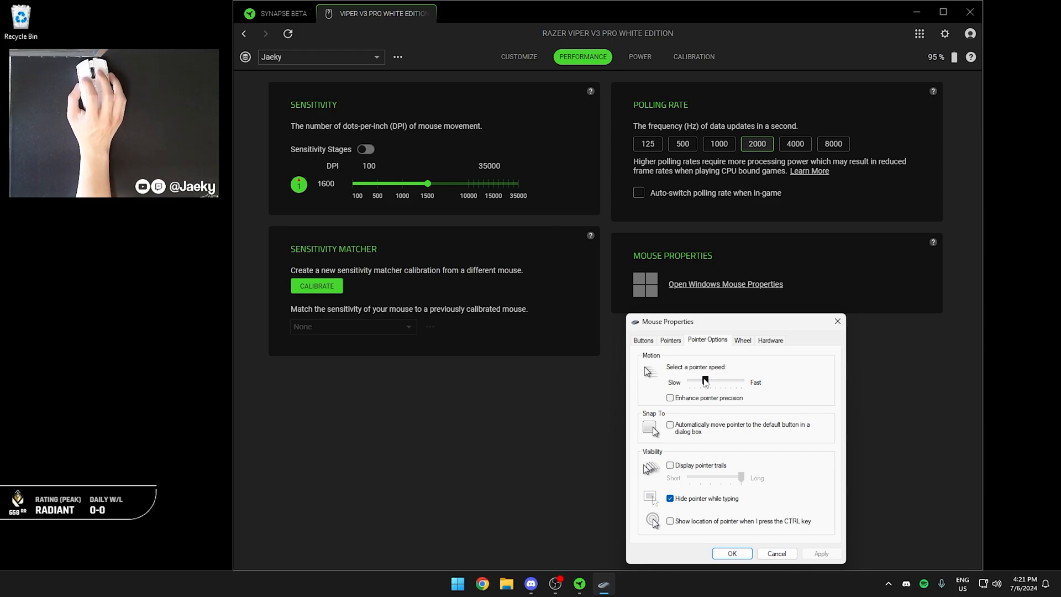
left_click_drag(728, 380, 705, 380)
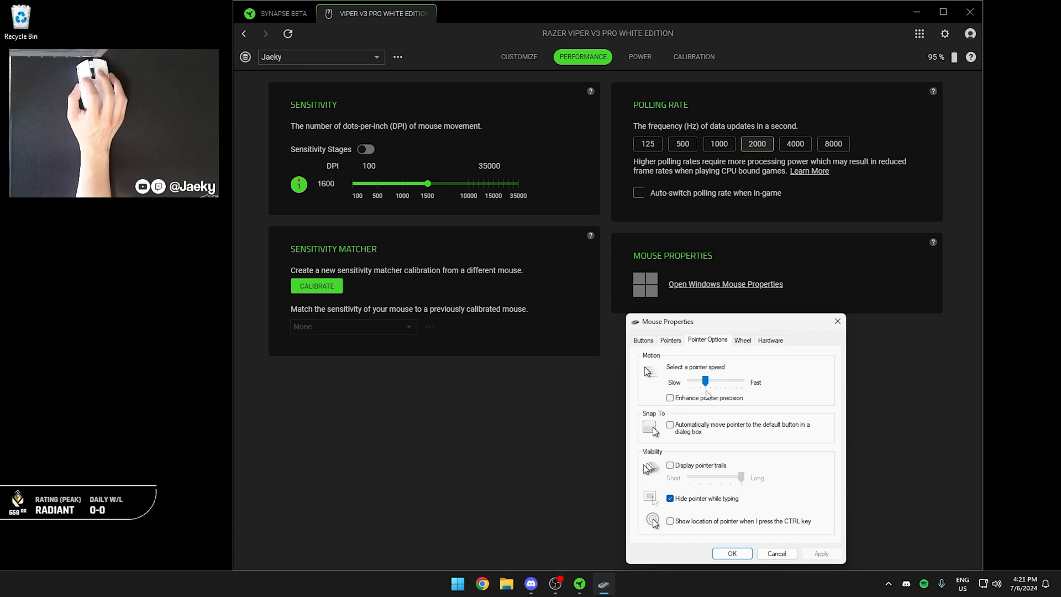
mouse_move(646, 395)
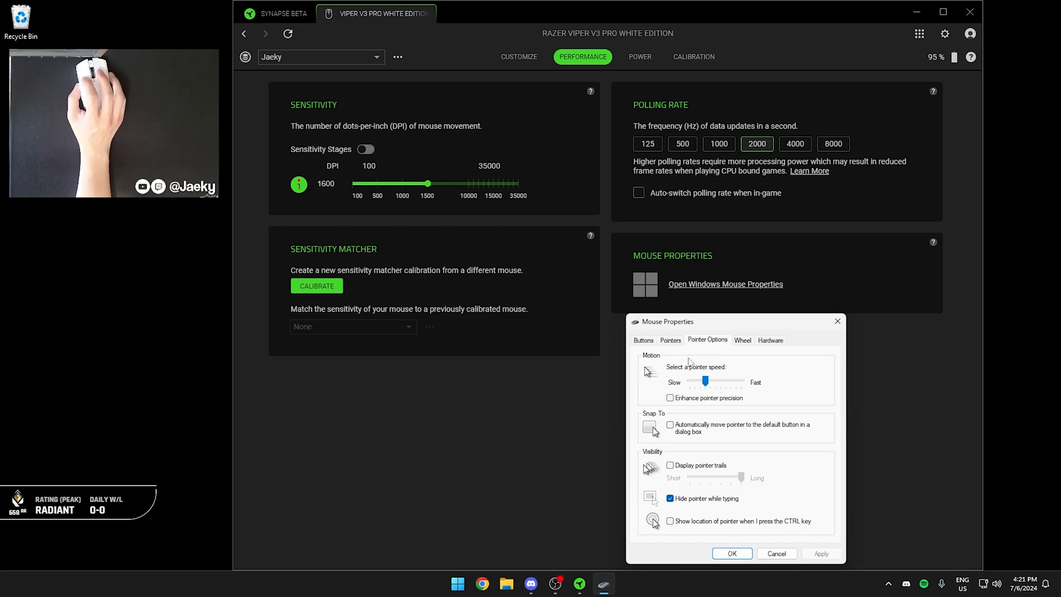
mouse_move(734, 382)
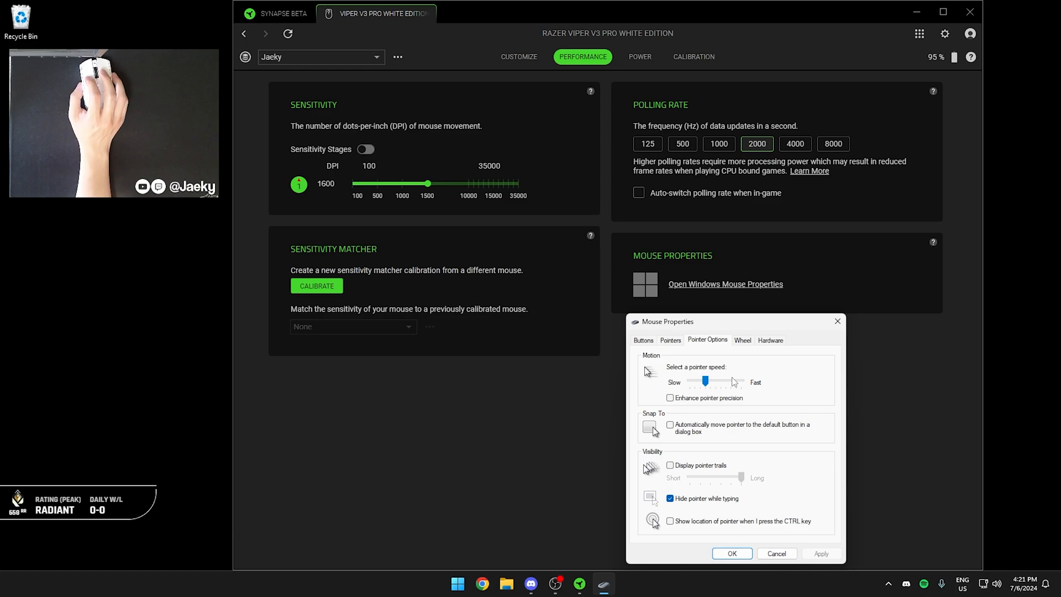
mouse_move(699, 400)
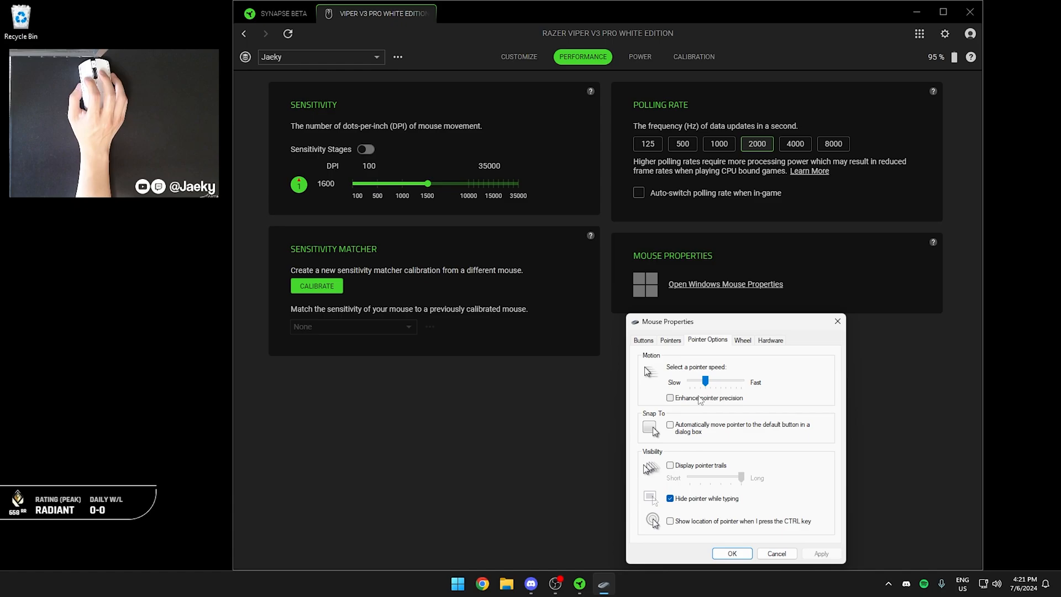
mouse_move(674, 404)
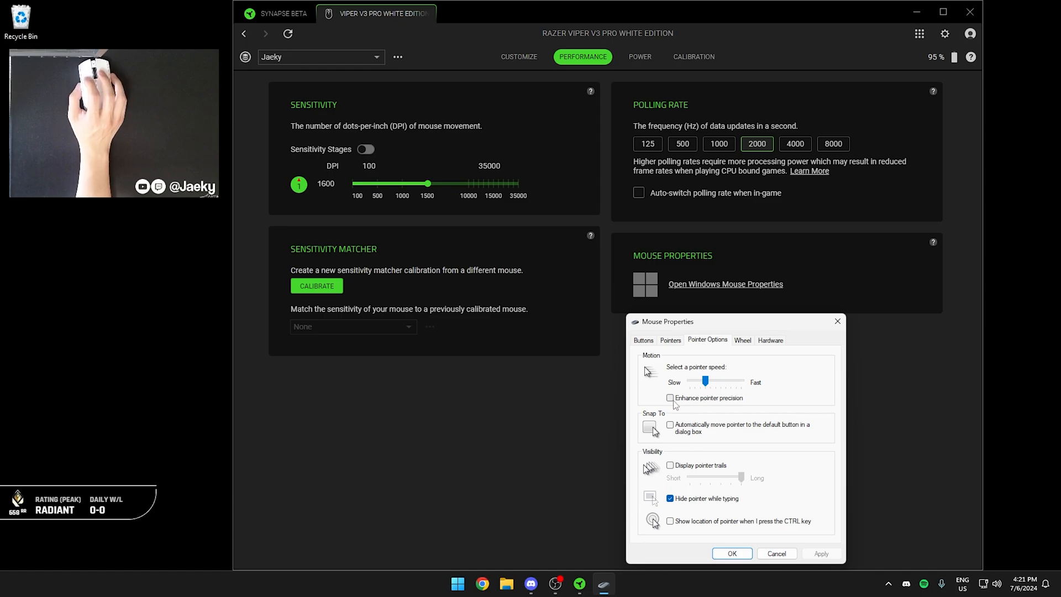
mouse_move(697, 404)
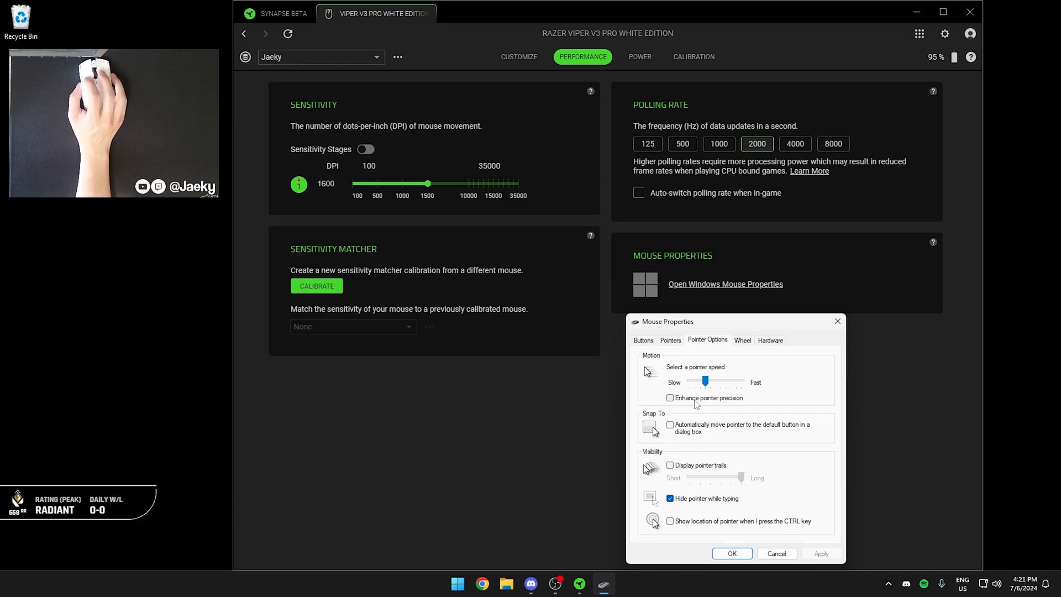
View the Power tab: sleep after 5 idle minutes, low power below 20%.
left_click(639, 57)
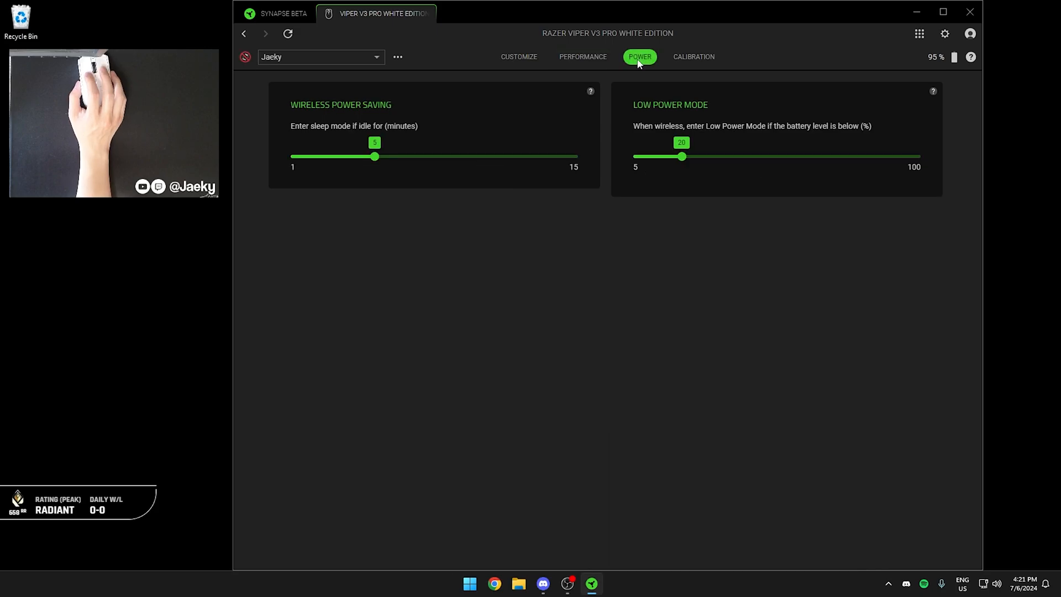
mouse_move(749, 138)
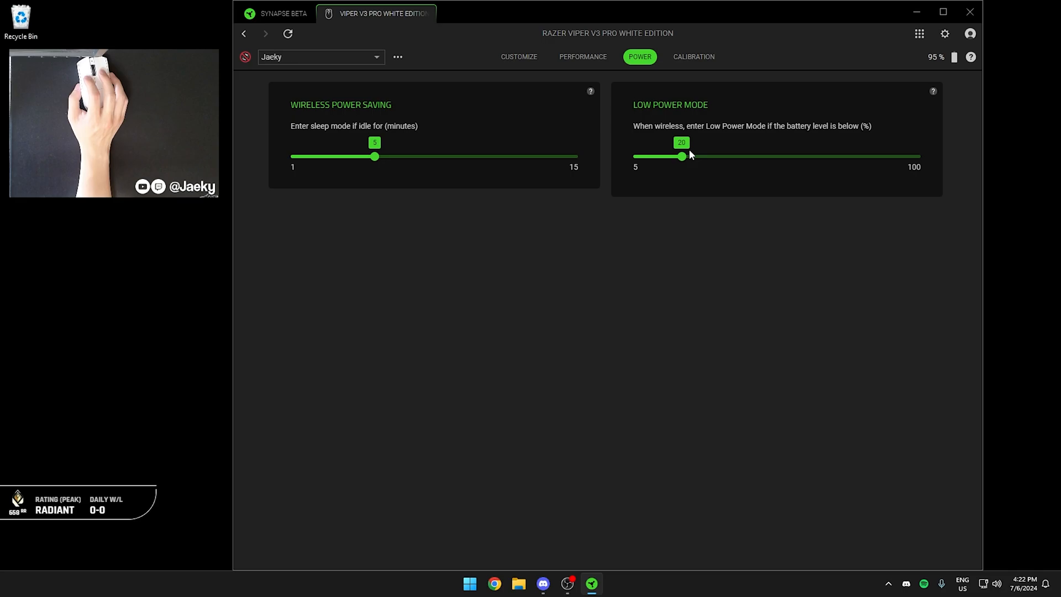
Open the Calibration tab with Smart Tracking distance set to Low.
left_click(693, 57)
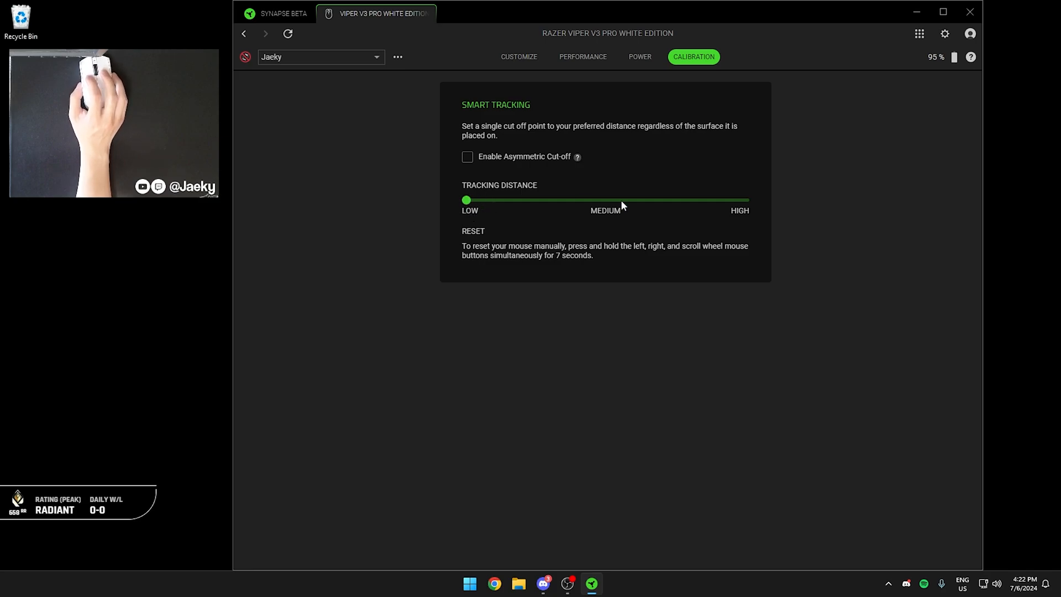
mouse_move(613, 210)
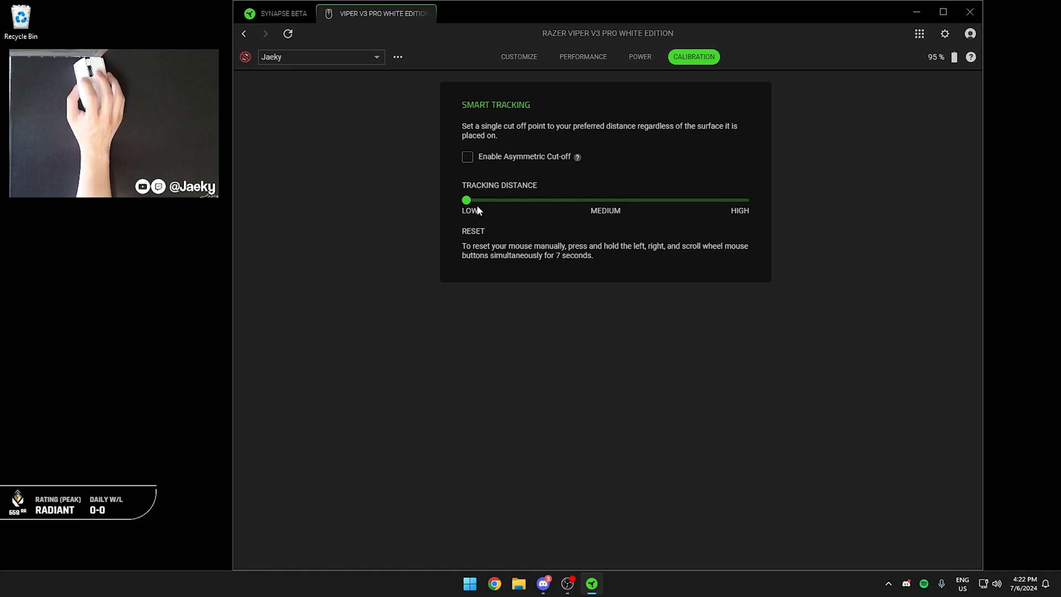
mouse_move(482, 102)
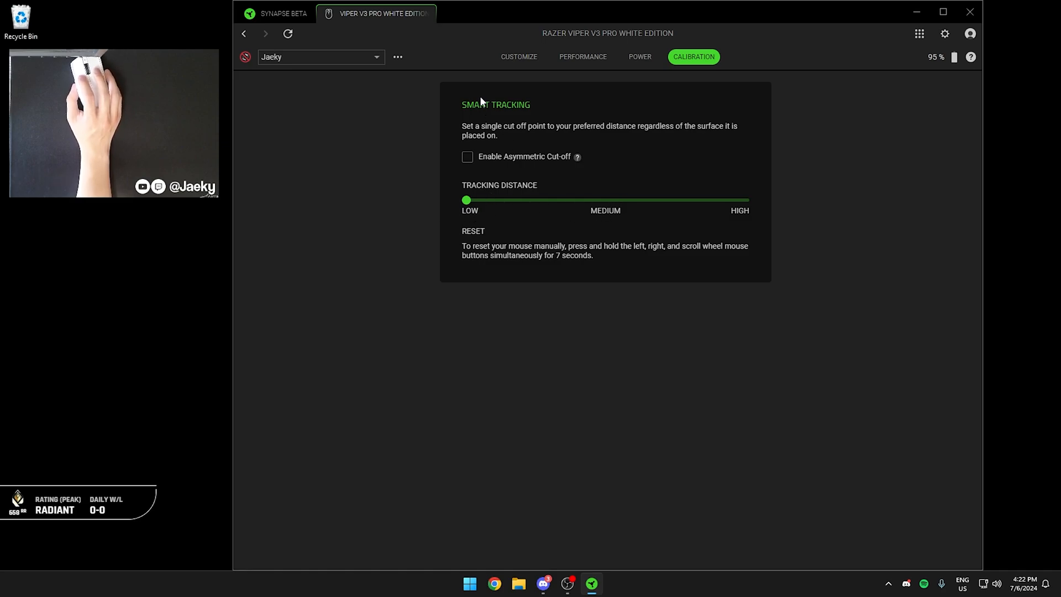
mouse_move(620, 167)
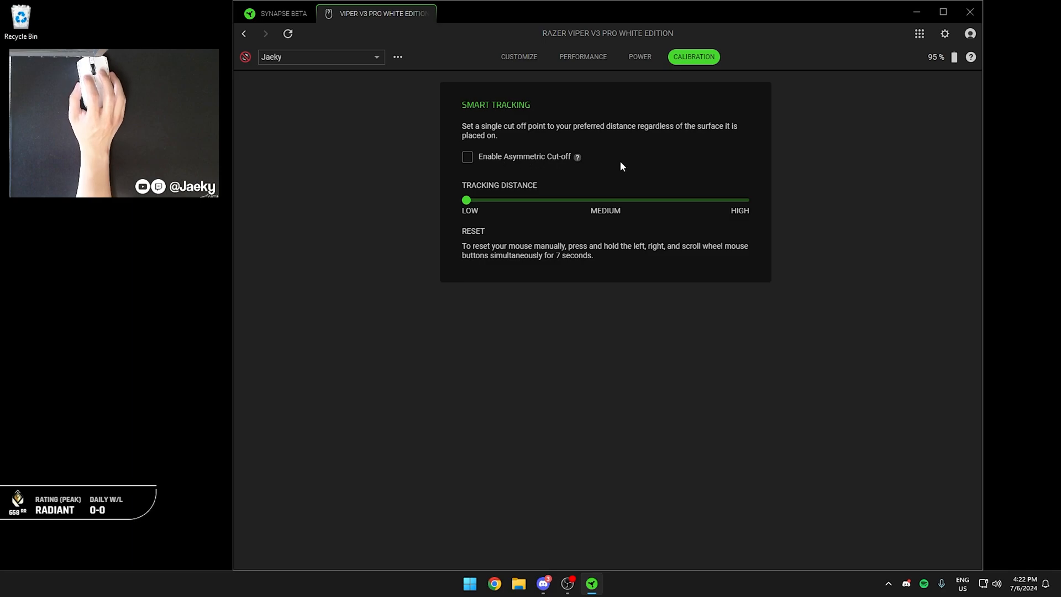
mouse_move(516, 232)
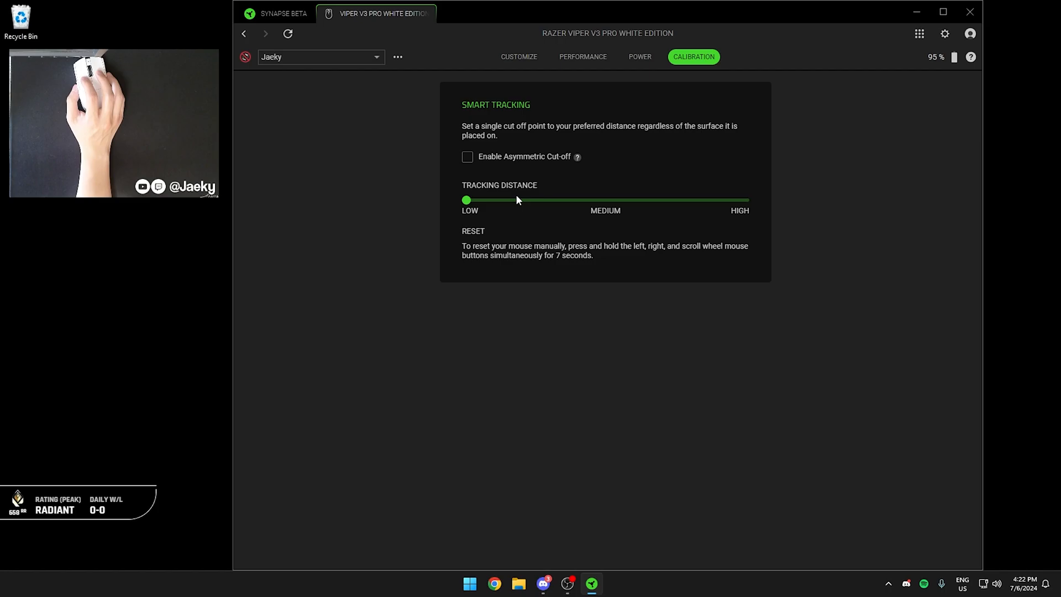
Open Synapse Beta's application Settings from the hidden system tray icons.
left_click(518, 56)
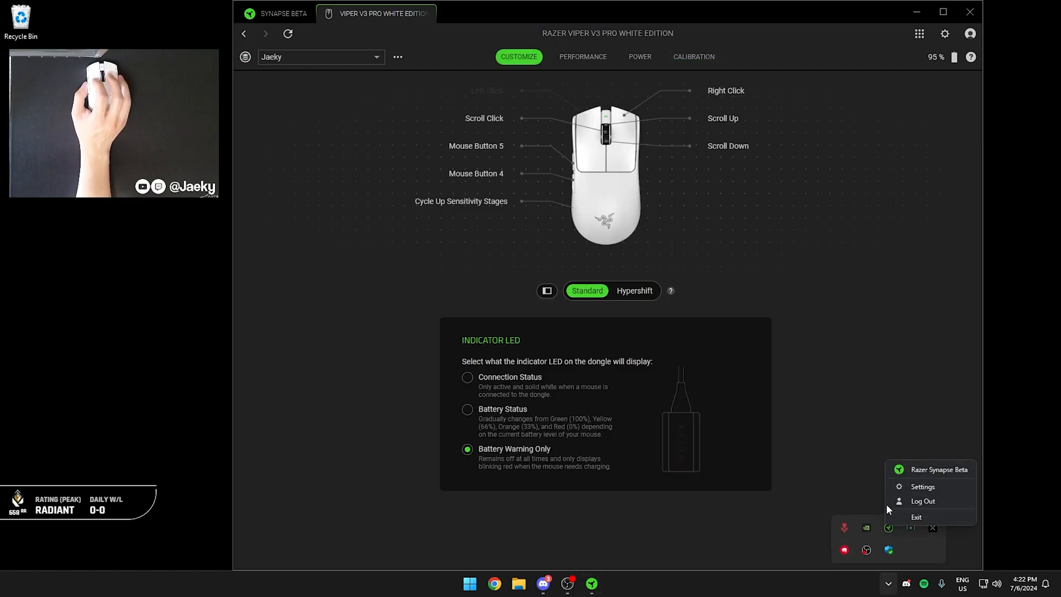
mouse_move(916, 517)
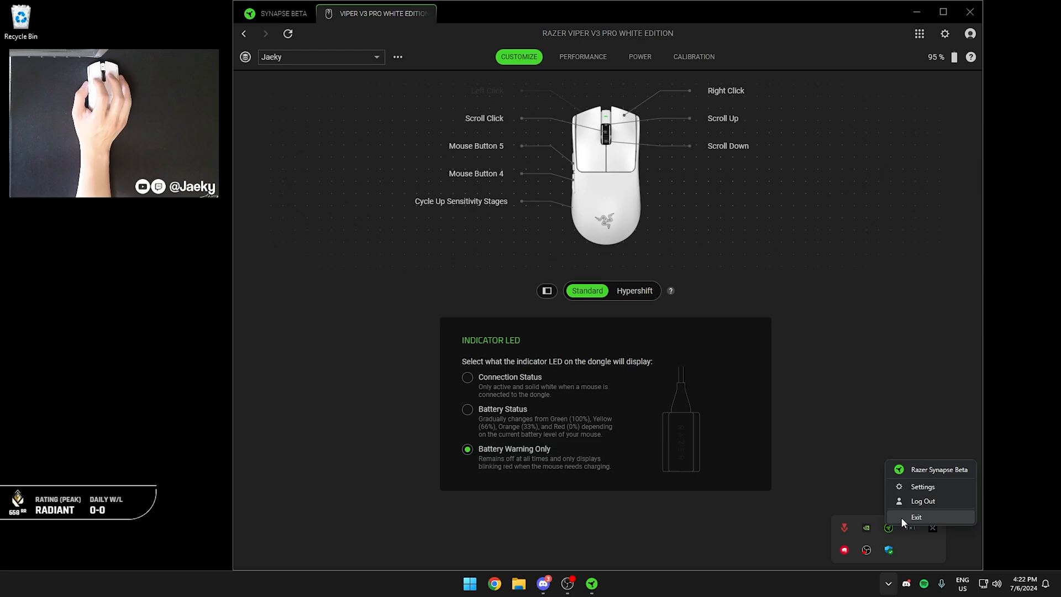
left_click(939, 469)
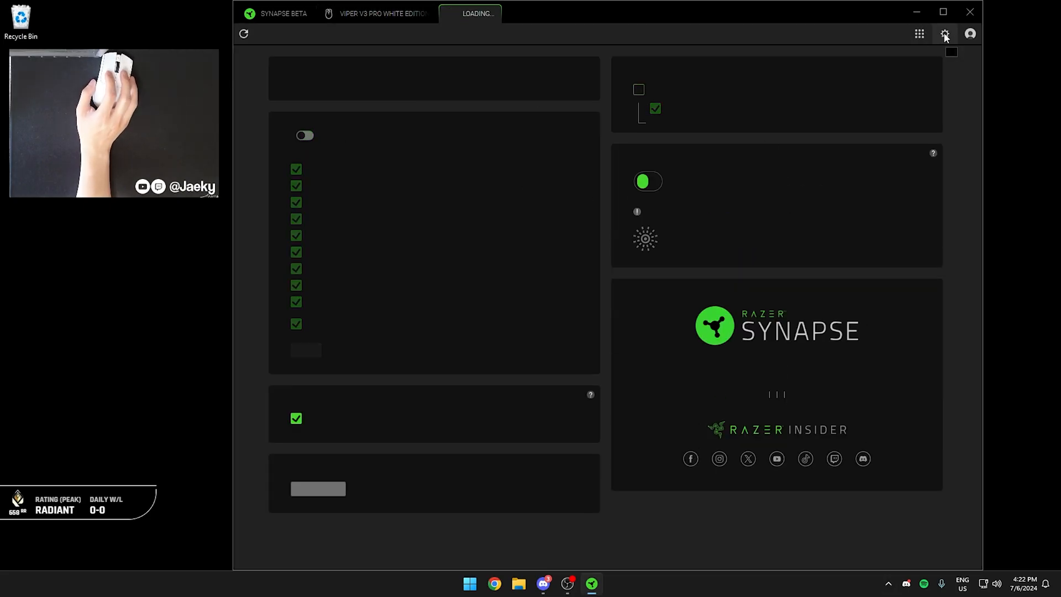
Leave Auto-Launch unchecked and return to the Viper V3 Pro White Edition tab.
left_click(945, 34)
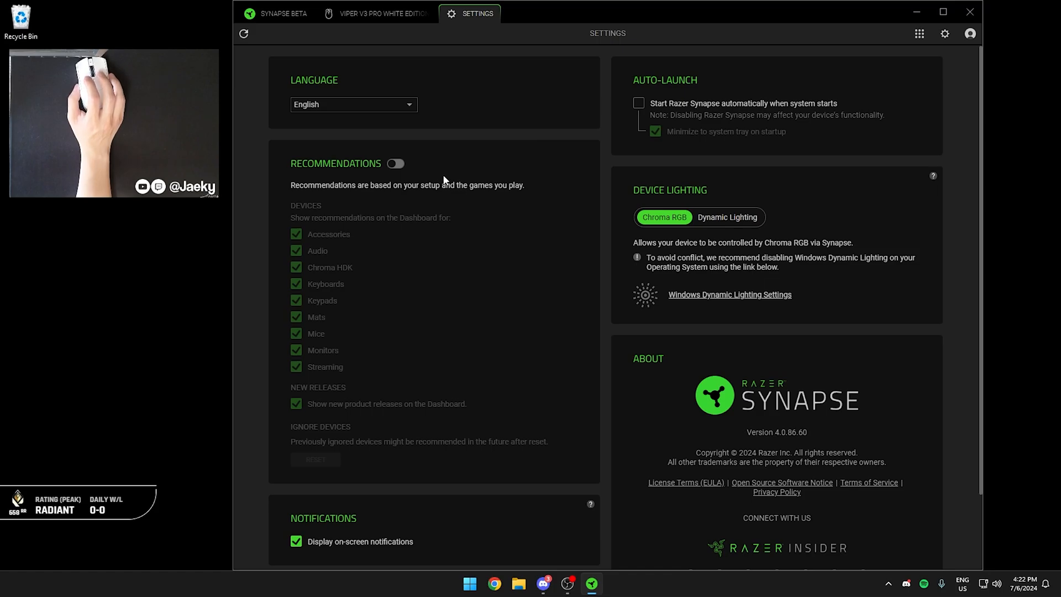
left_click(381, 13)
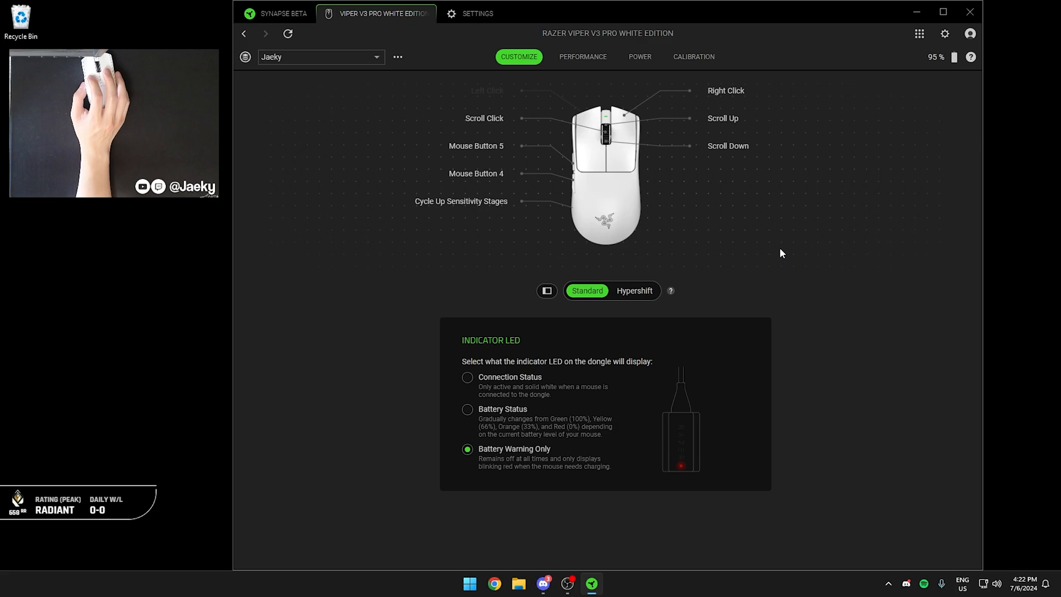
mouse_move(578, 154)
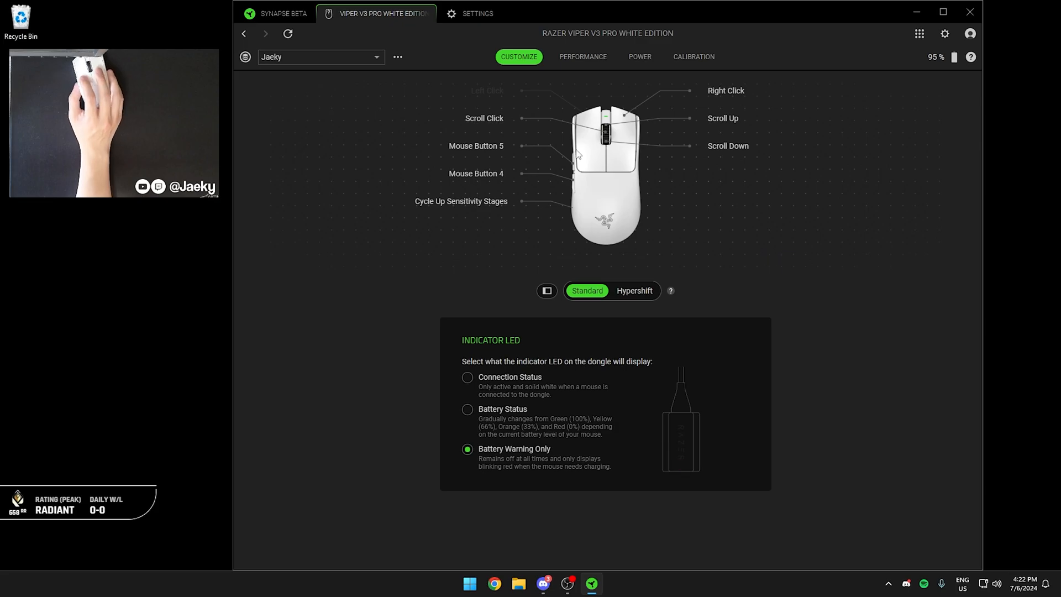
mouse_move(659, 64)
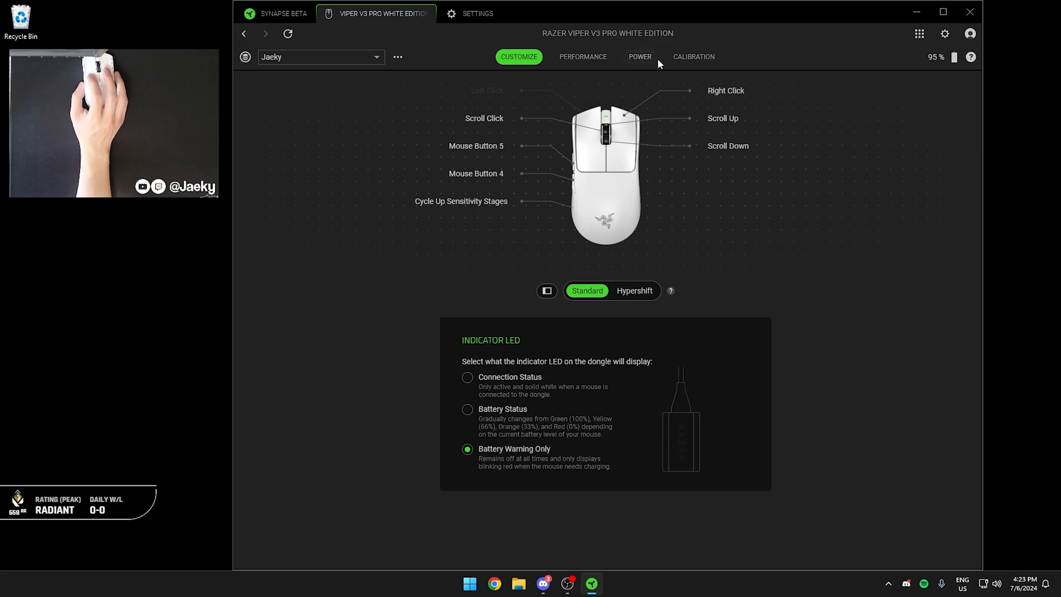
Return to the Viper V3 Pro's Performance page to confirm 1600 DPI and 2000 Hz polling.
left_click(581, 57)
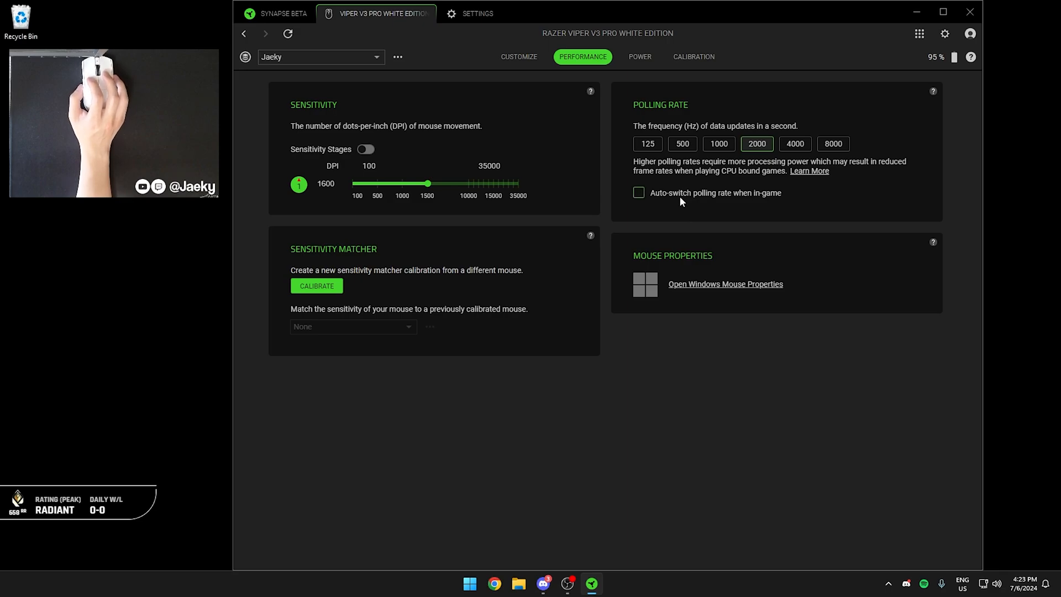
mouse_move(670, 200)
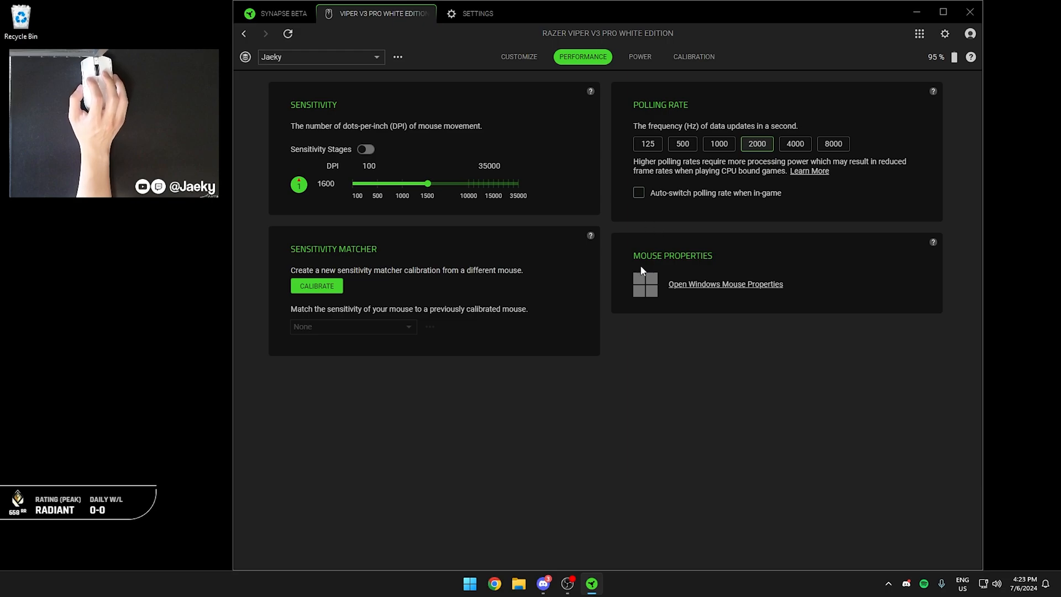
mouse_move(651, 217)
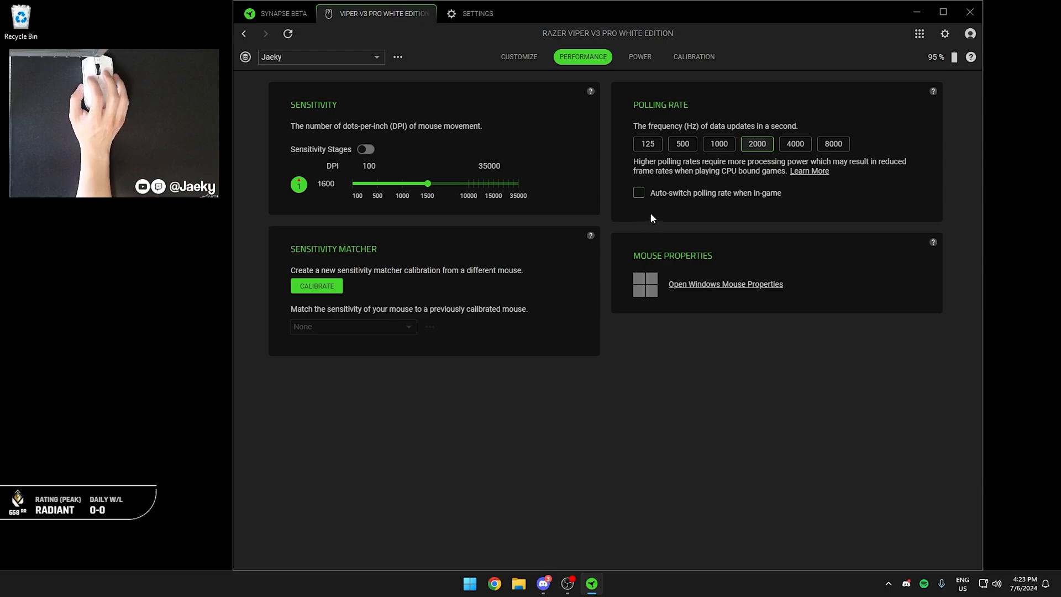
mouse_move(656, 214)
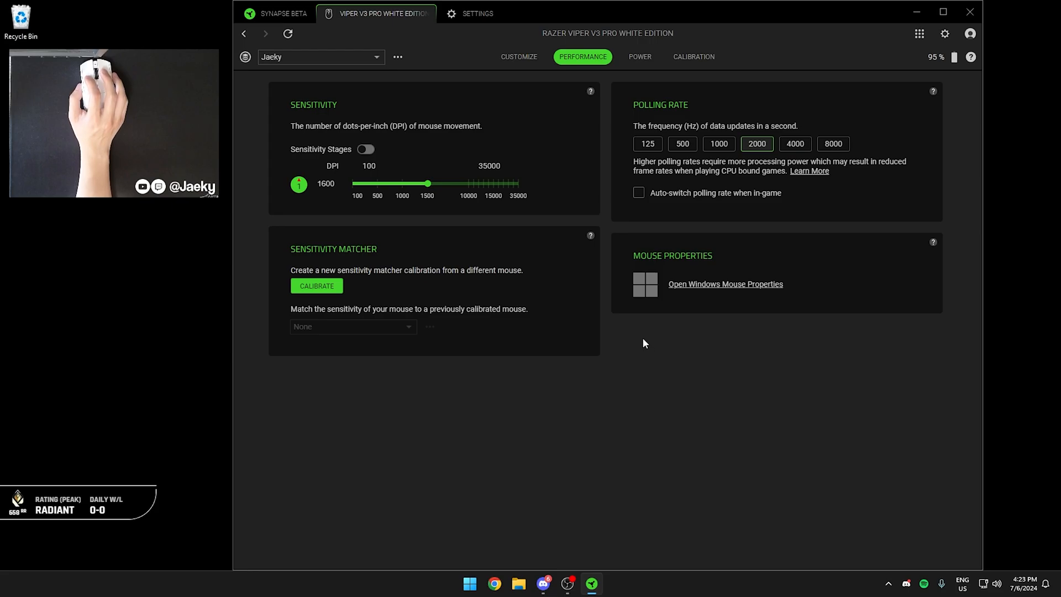
mouse_move(650, 344)
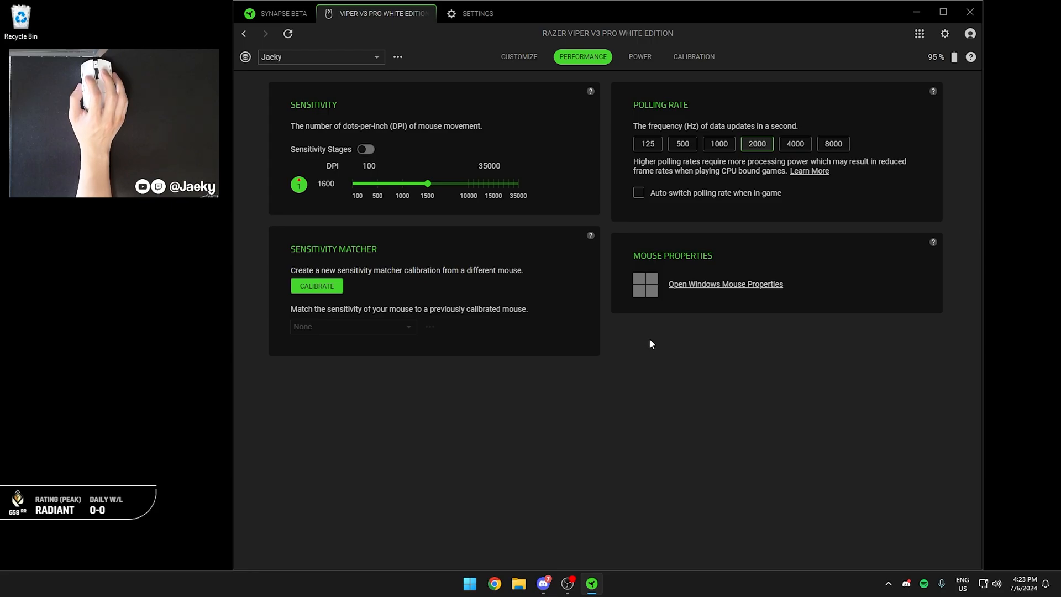